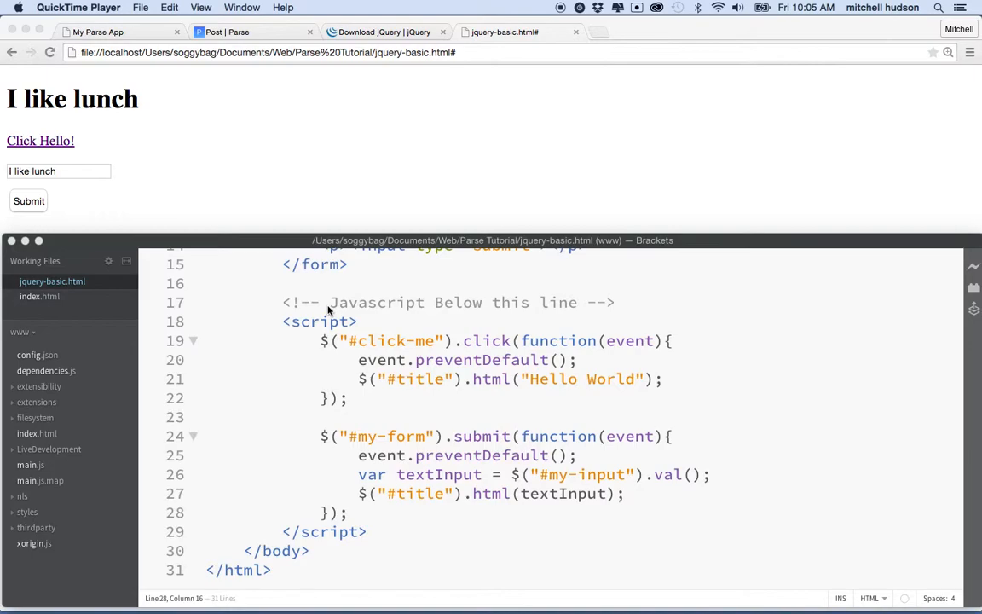
mouse_move(699, 246)
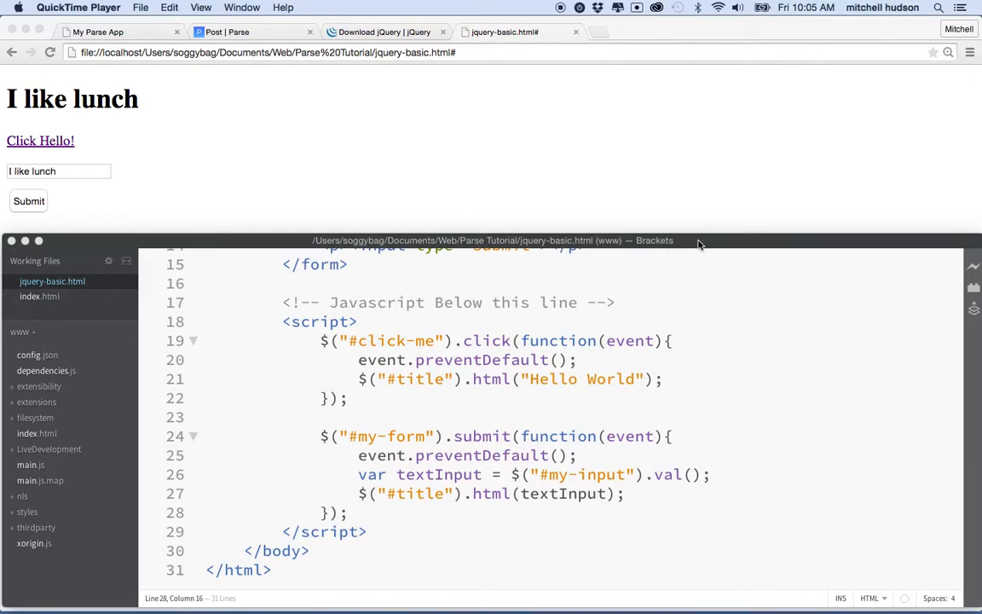
mouse_move(597, 358)
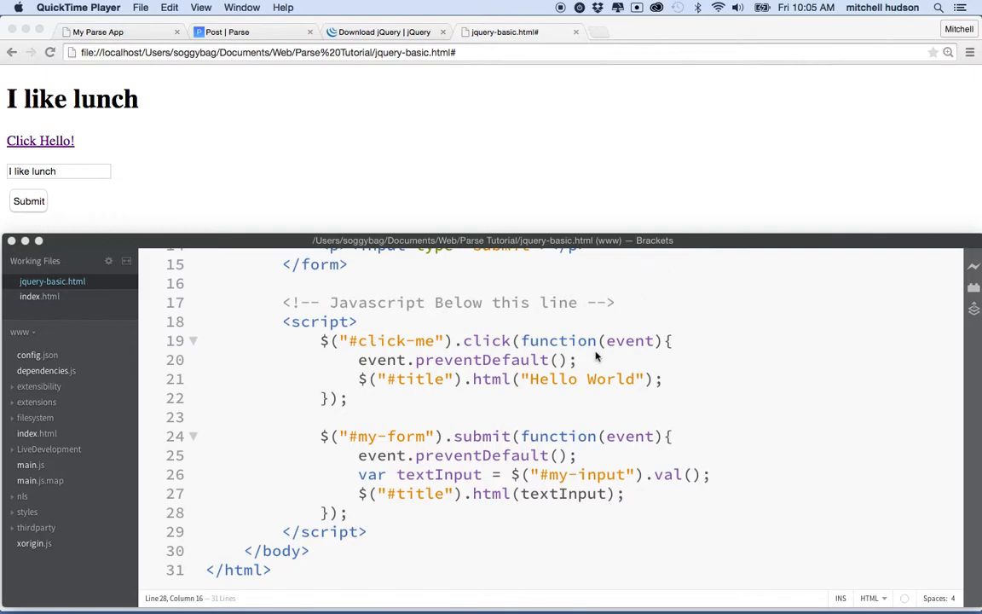
mouse_move(361, 442)
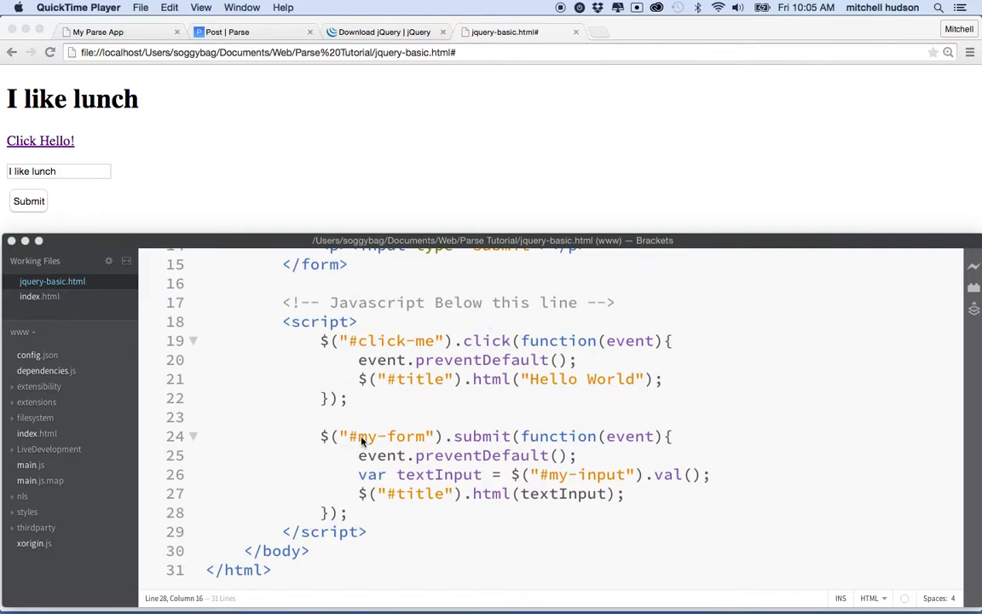
mouse_move(474, 474)
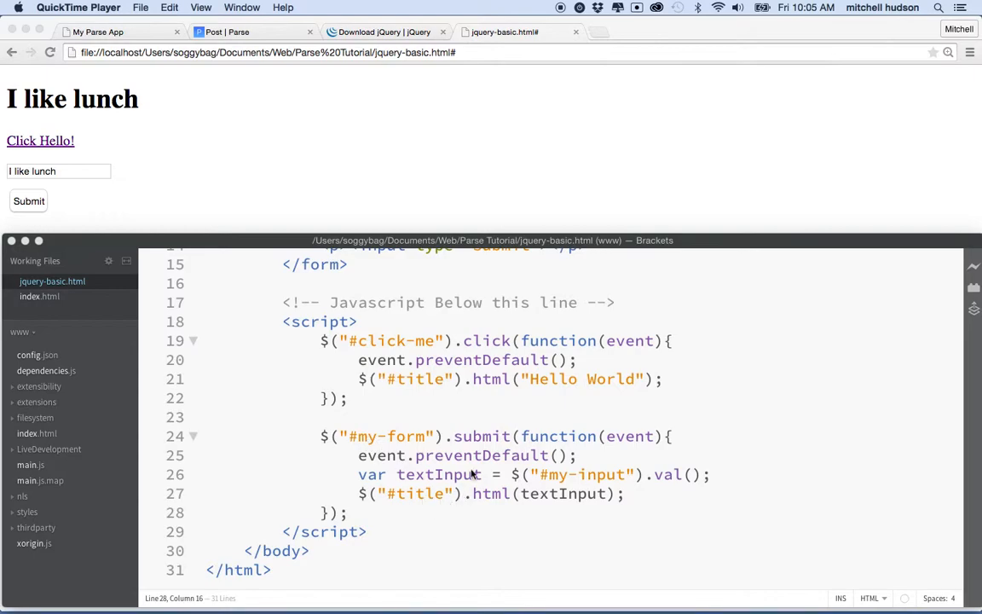
Step: Review the markup and handlers, then place the caret right after the <script> tag
scroll(up, 3)
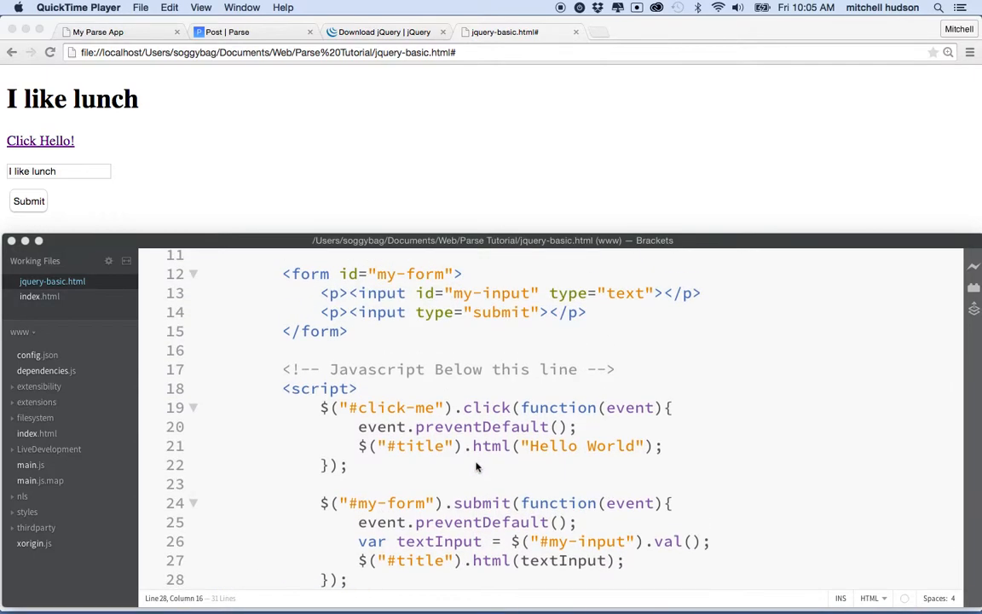
scroll(up, 3)
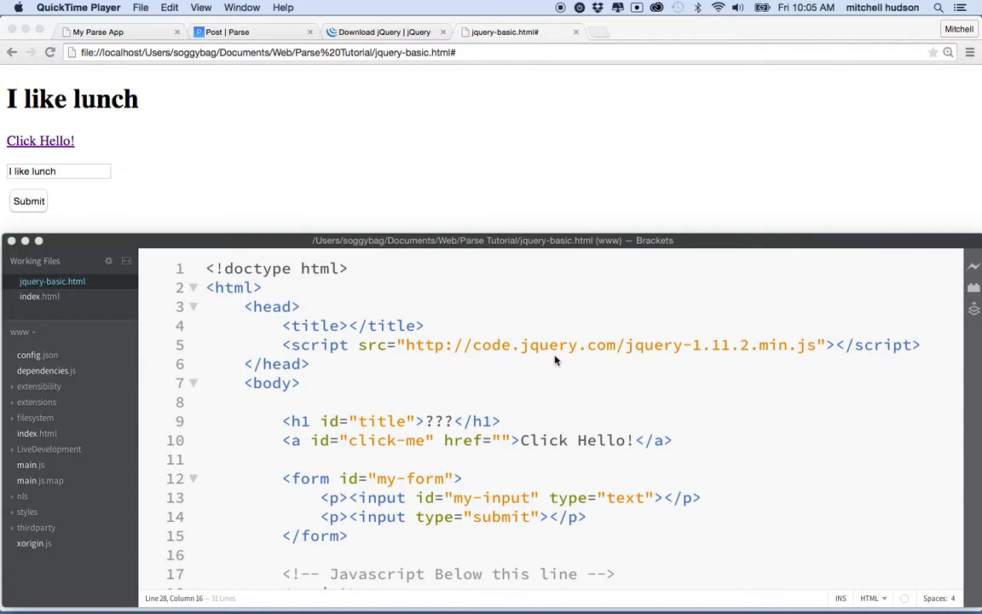
scroll(down, 3)
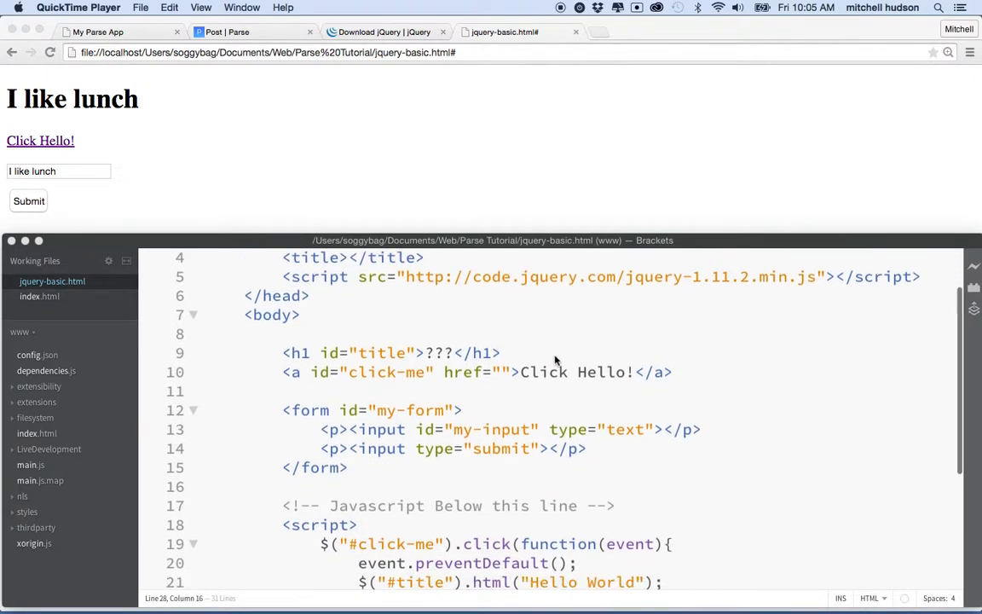
scroll(down, 3)
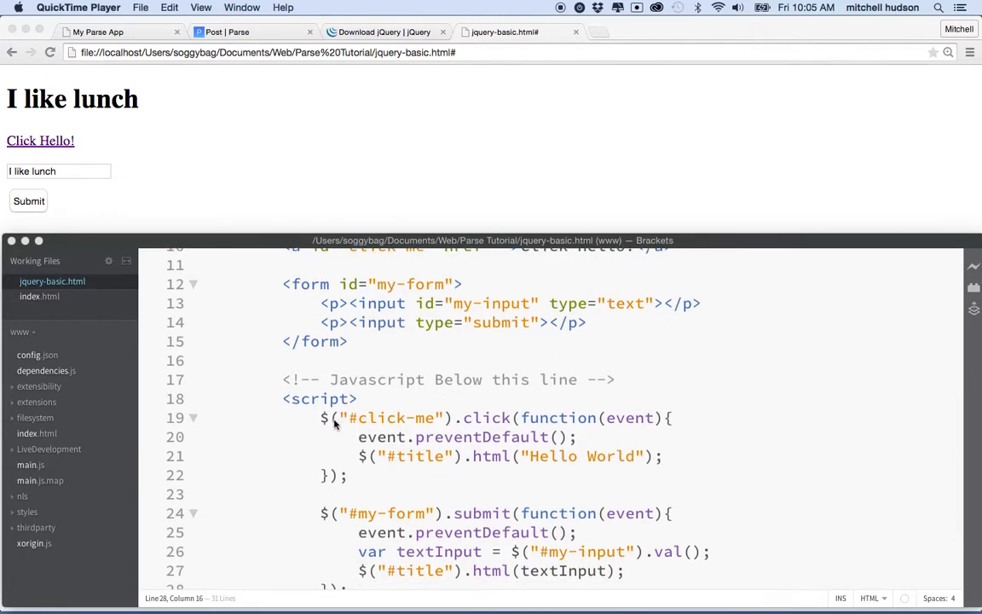
click(334, 418)
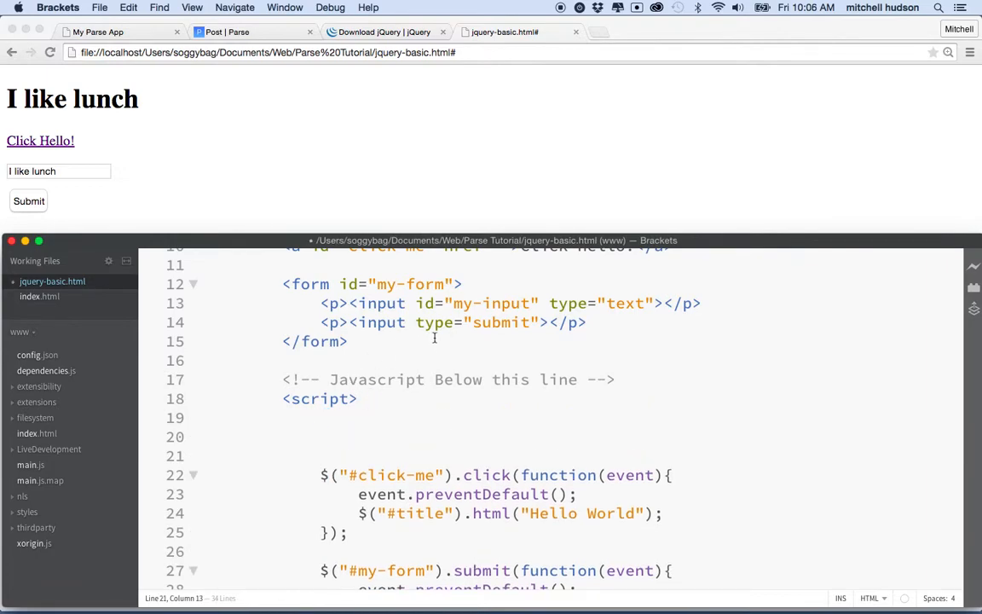
scroll(up, 3)
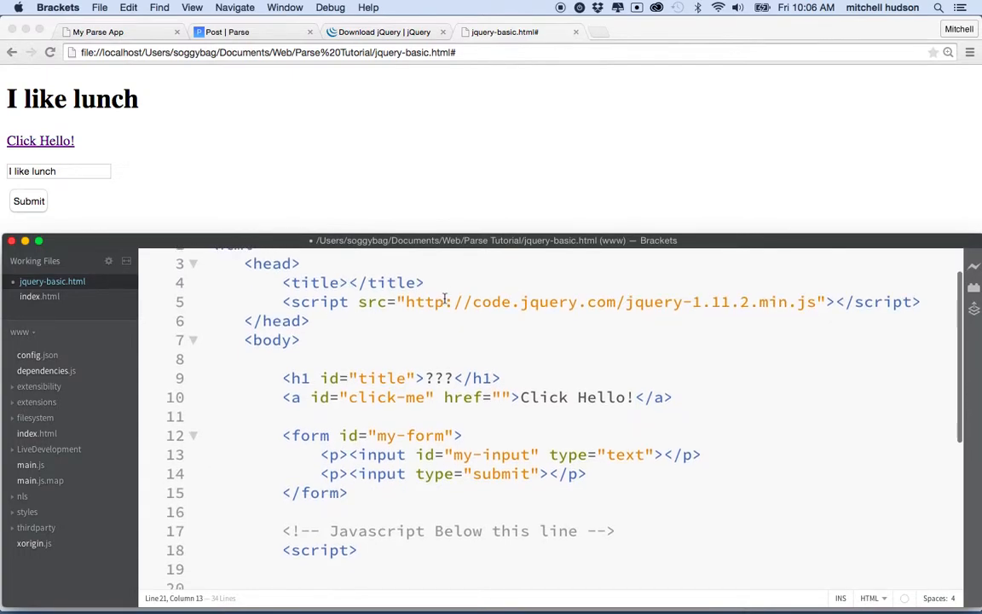
scroll(down, 3)
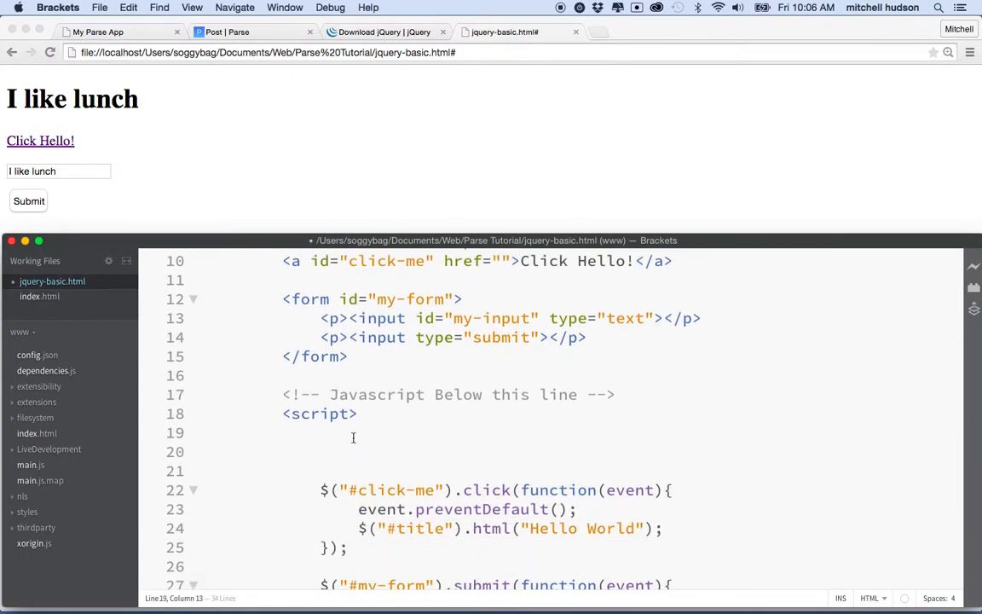
text(function)
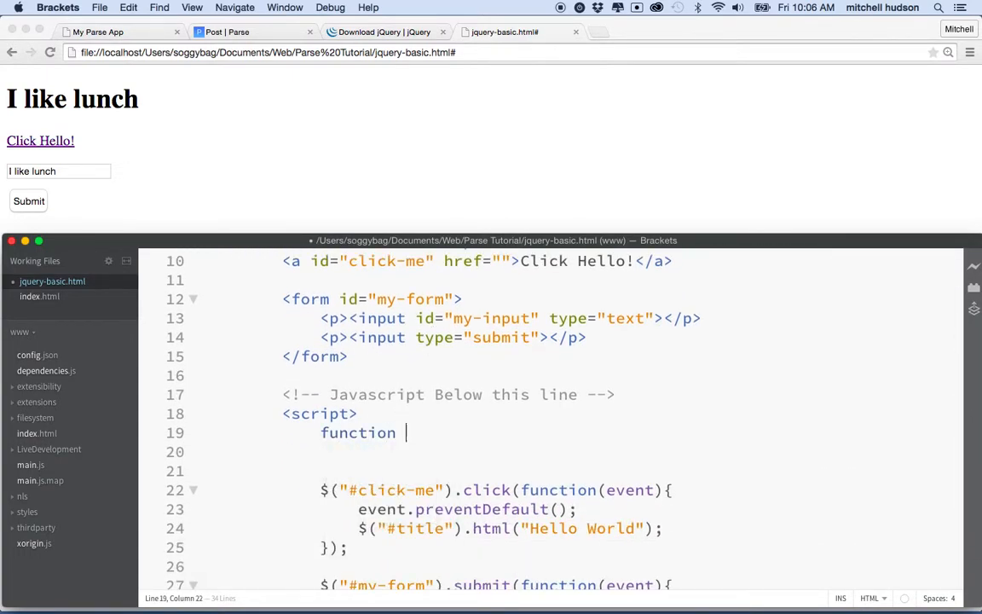
text($)
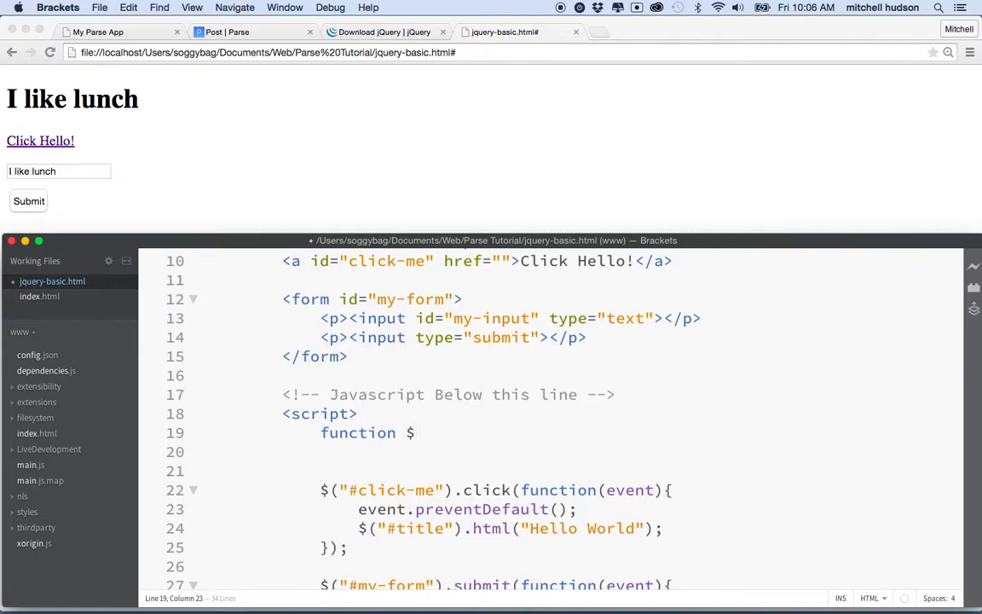
text(())
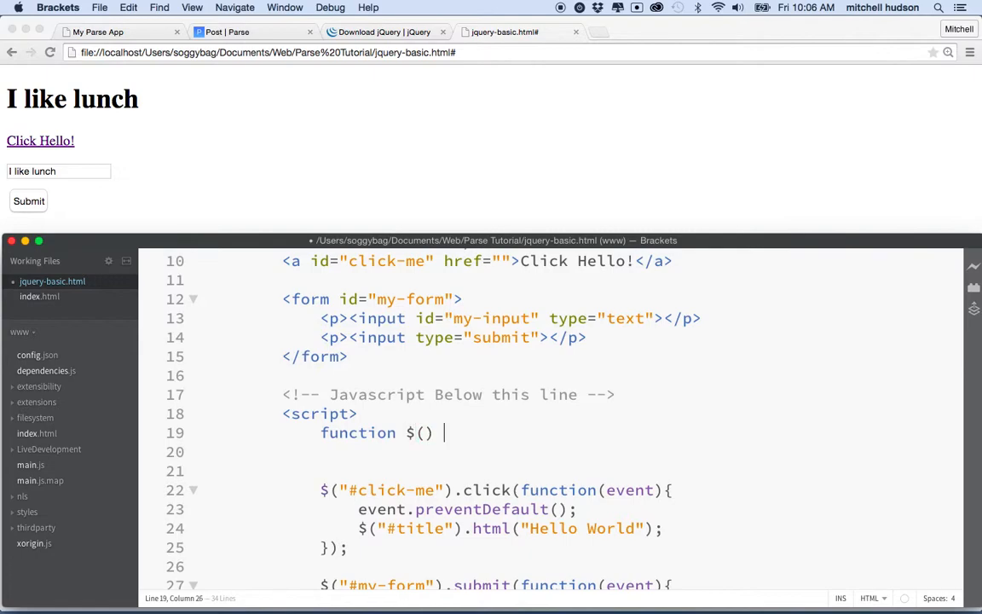
text({})
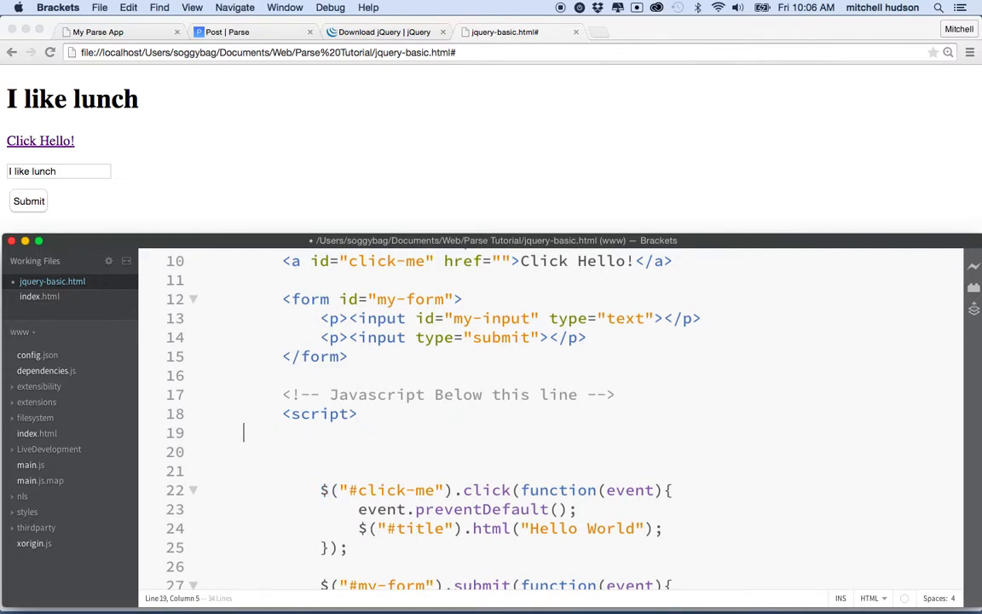
key(Backspace)
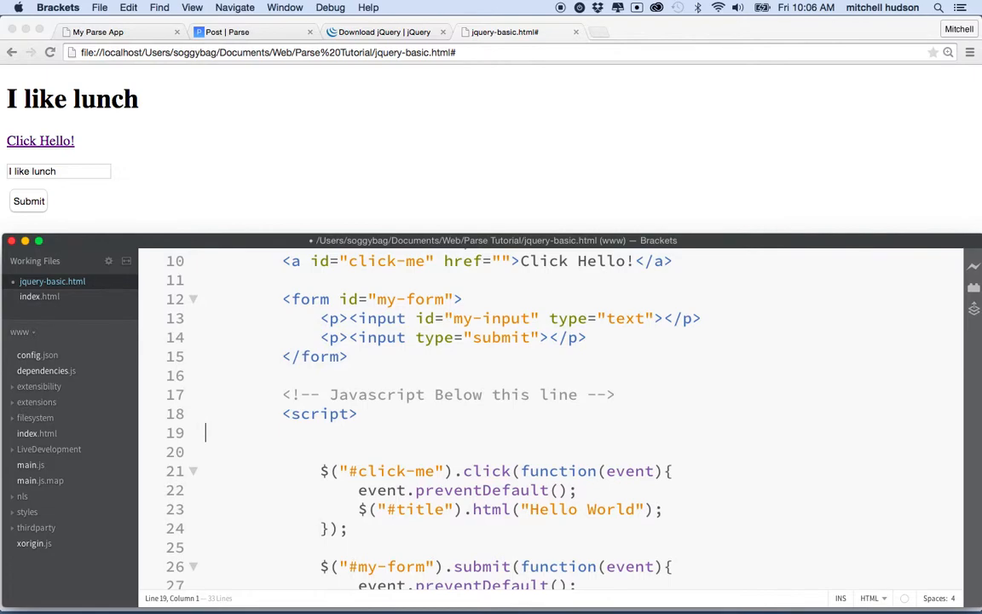
scroll(down, 3)
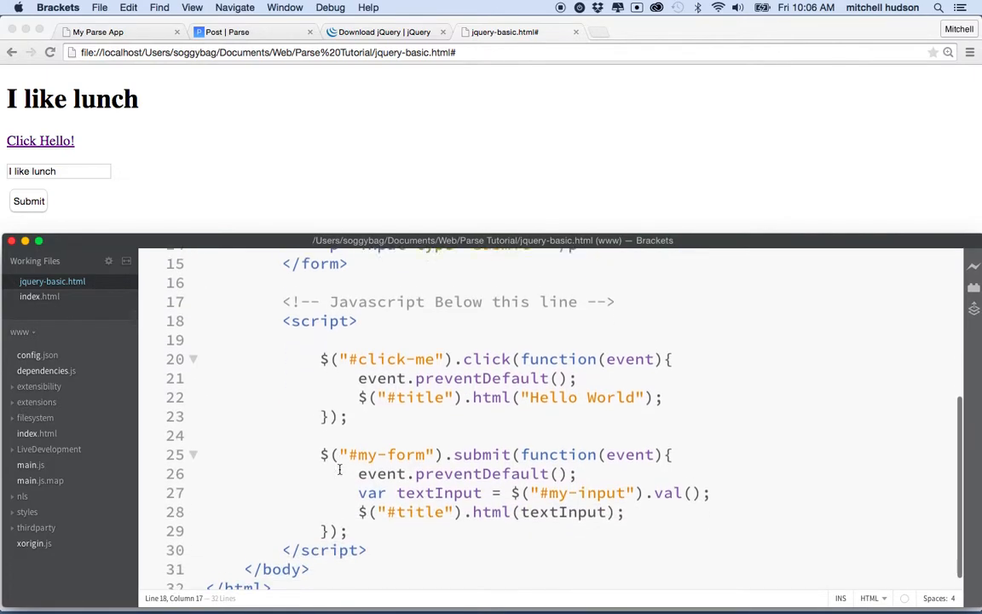
scroll(up, 3)
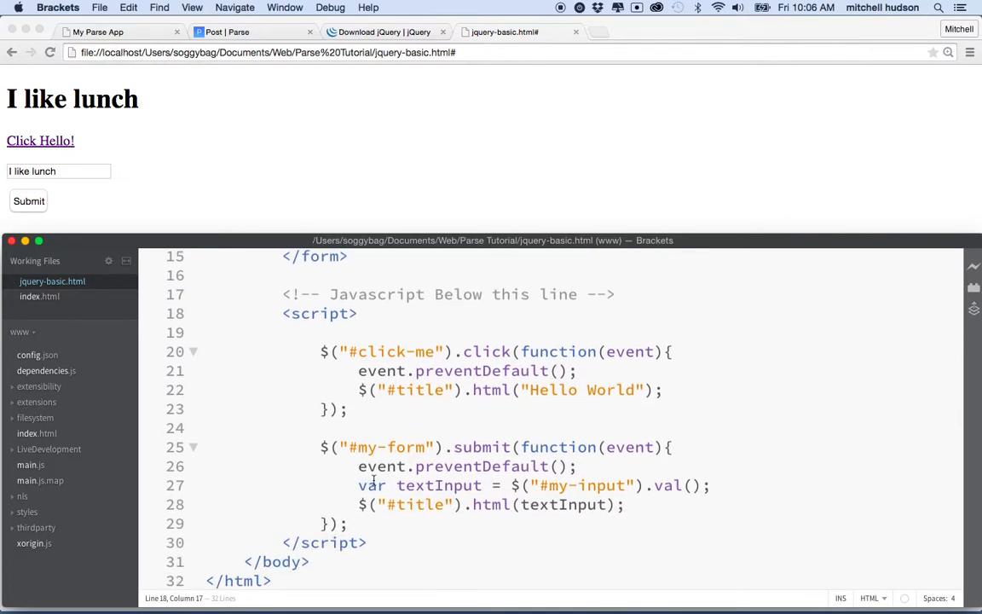
double_click(427, 485)
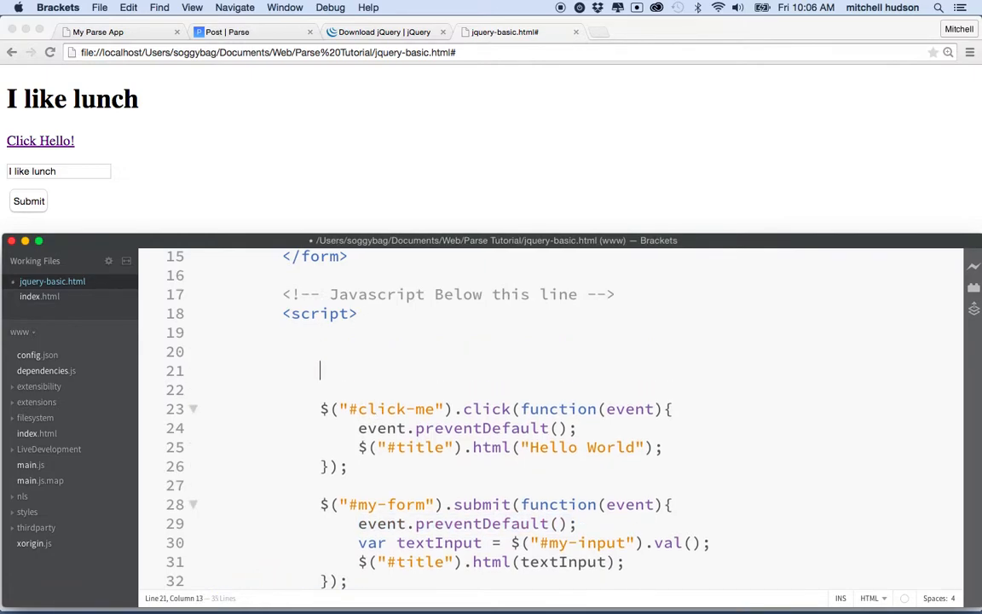
Step: Write an empty function myFunction() {} and put the caret inside its body
text(func)
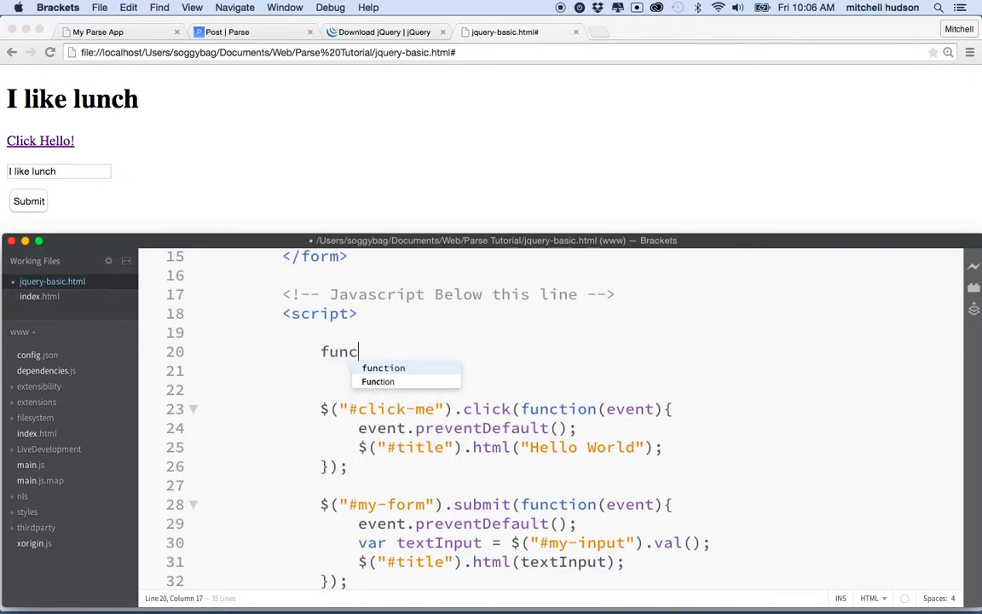
text(tion)
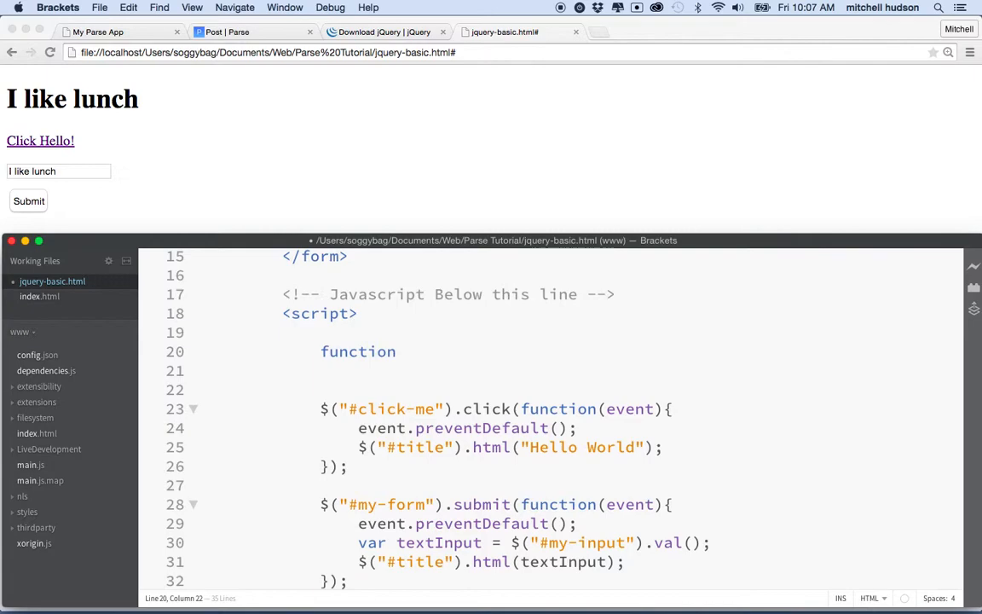
text(myFunction()
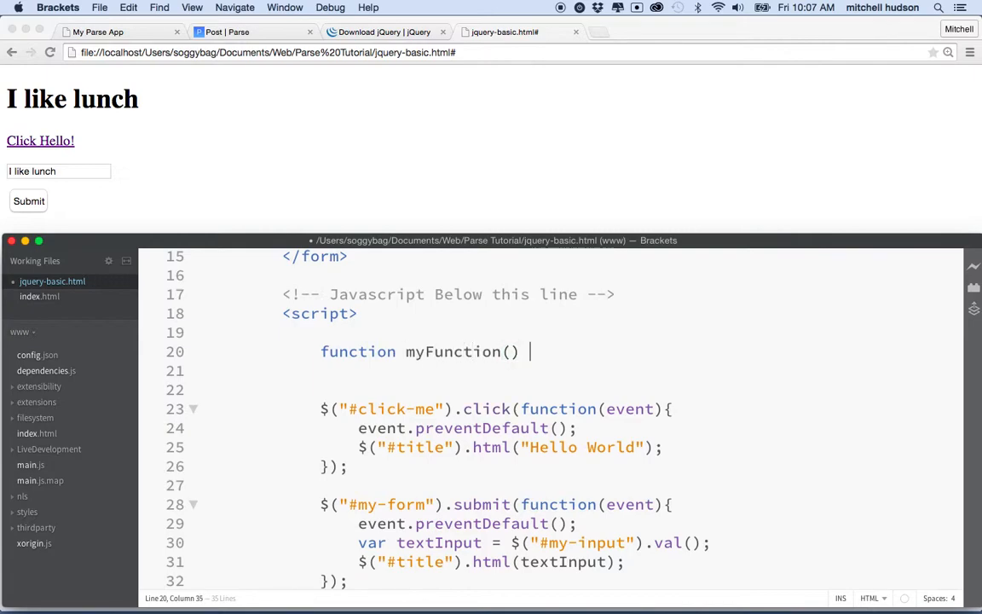
text({)
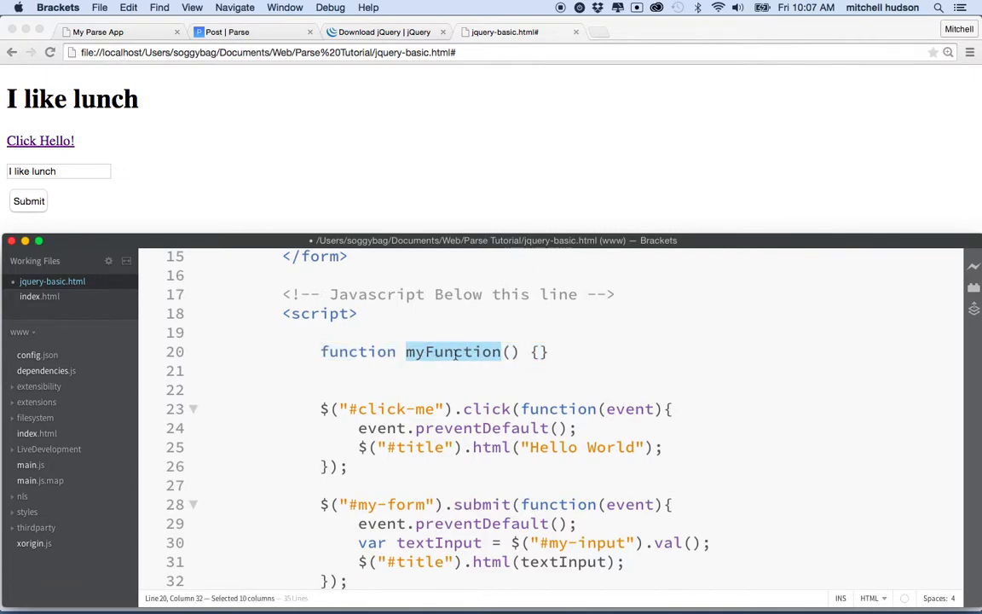
mouse_move(481, 377)
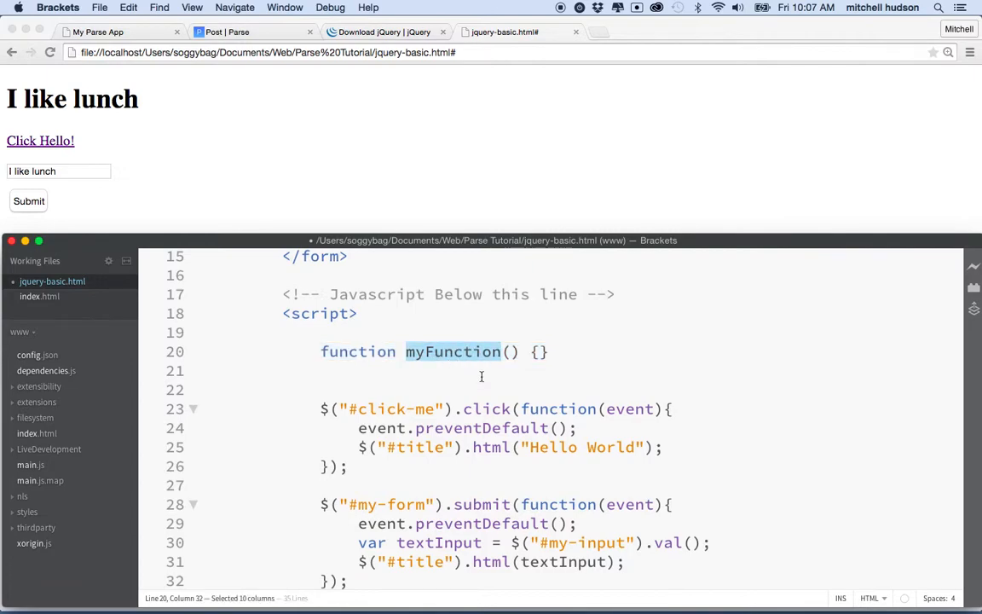
click(505, 352)
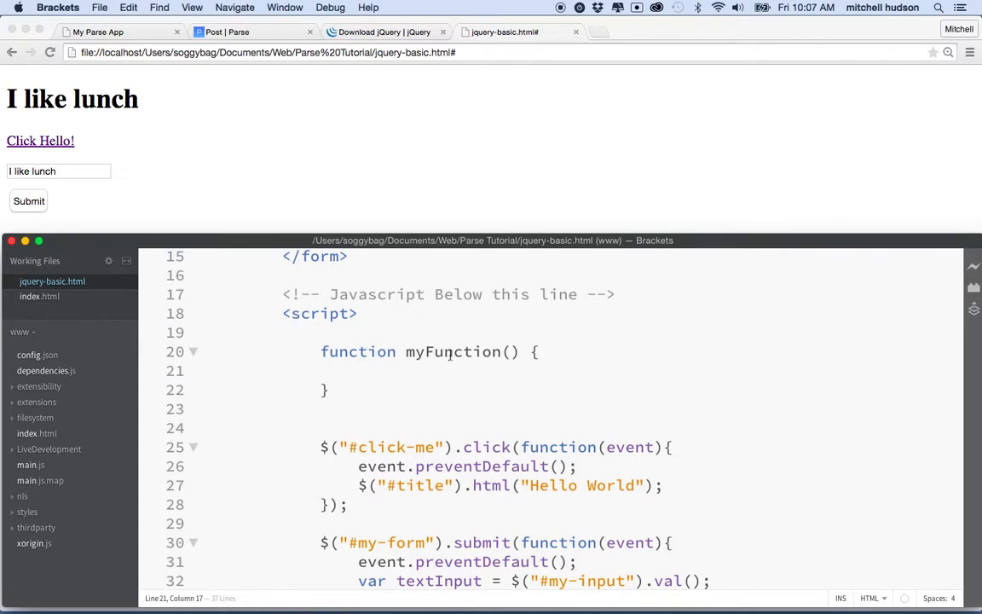
click(417, 370)
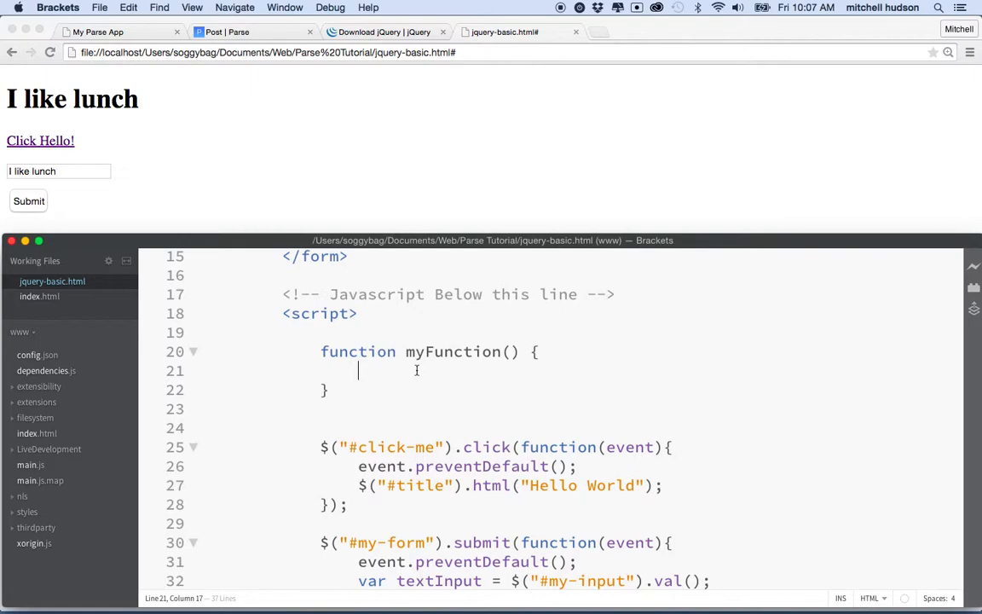
mouse_move(420, 447)
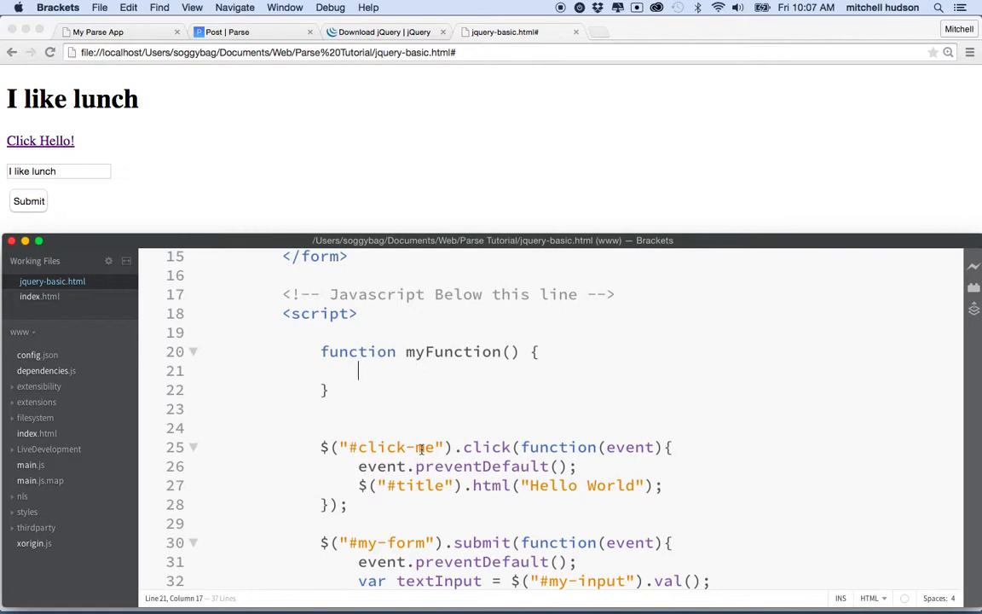
Step: Make myFunction's body $("#title").html("Foo Bar");
scroll(down, 3)
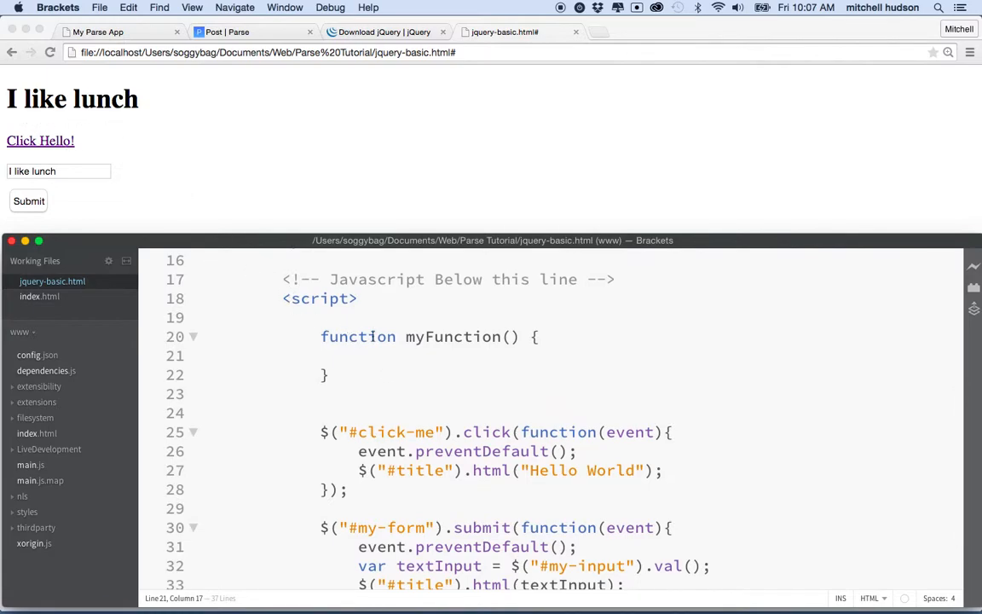
text($())
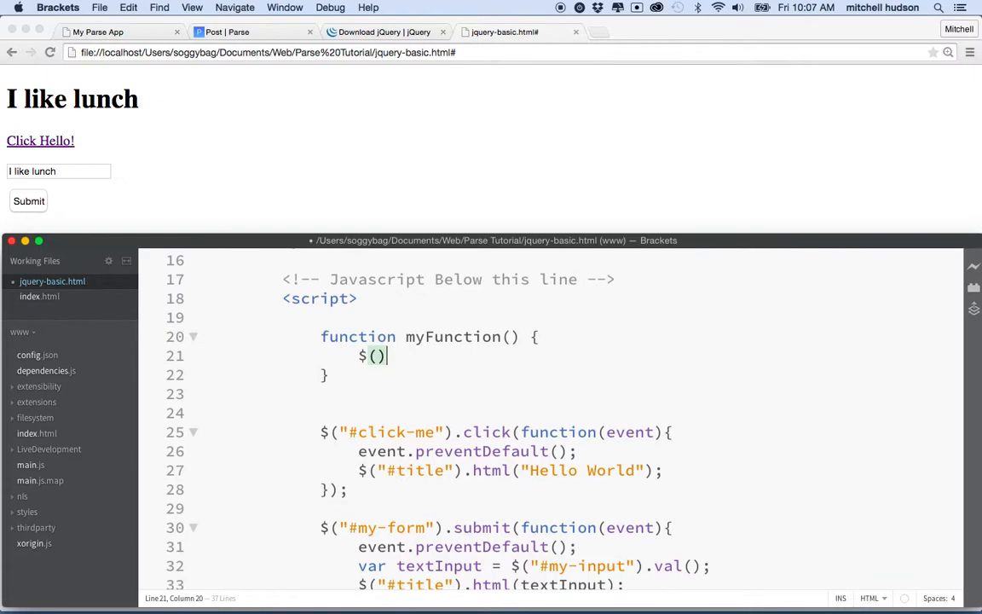
text("")
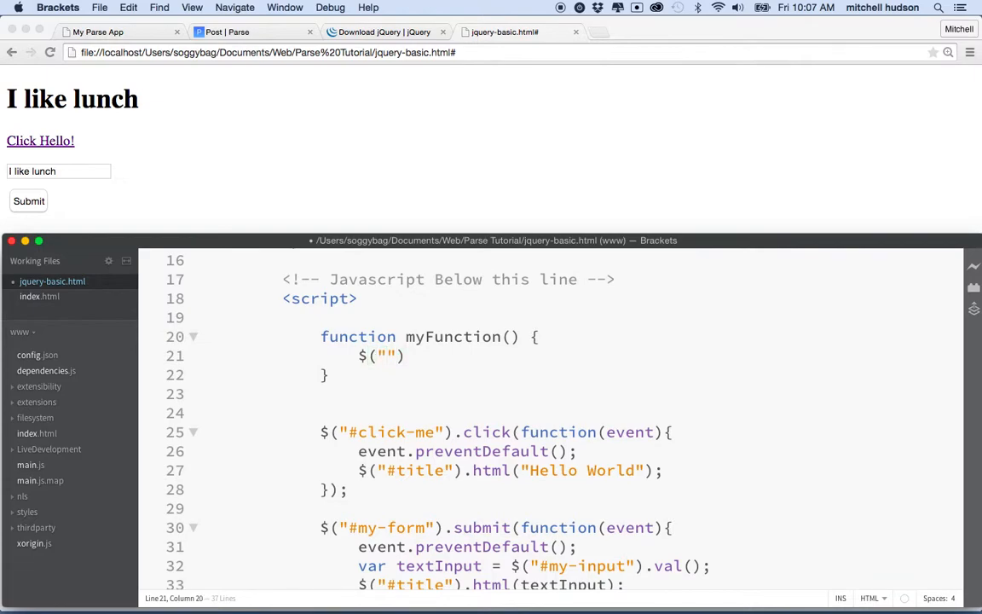
text(#title)
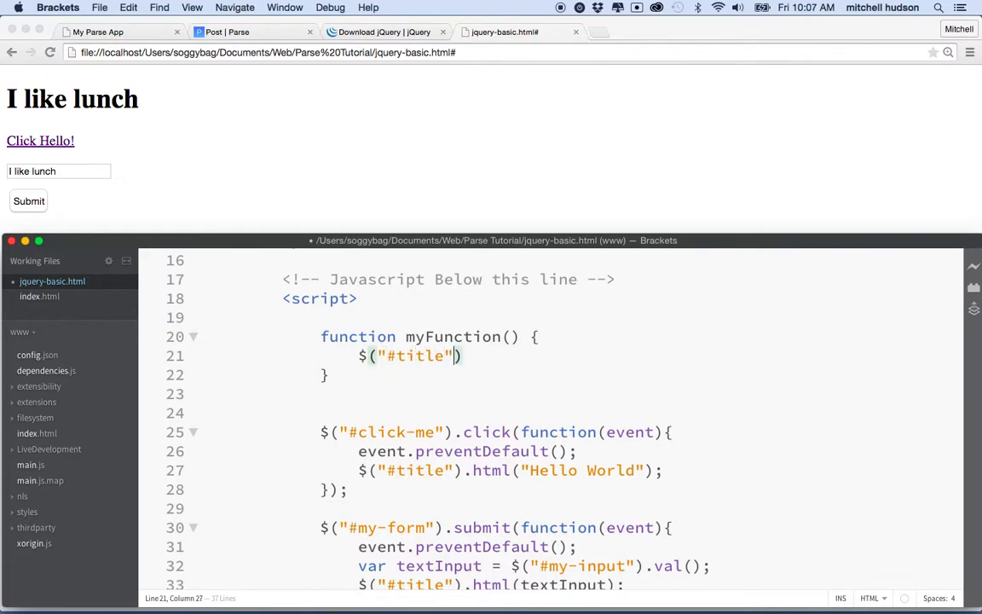
text(.html()
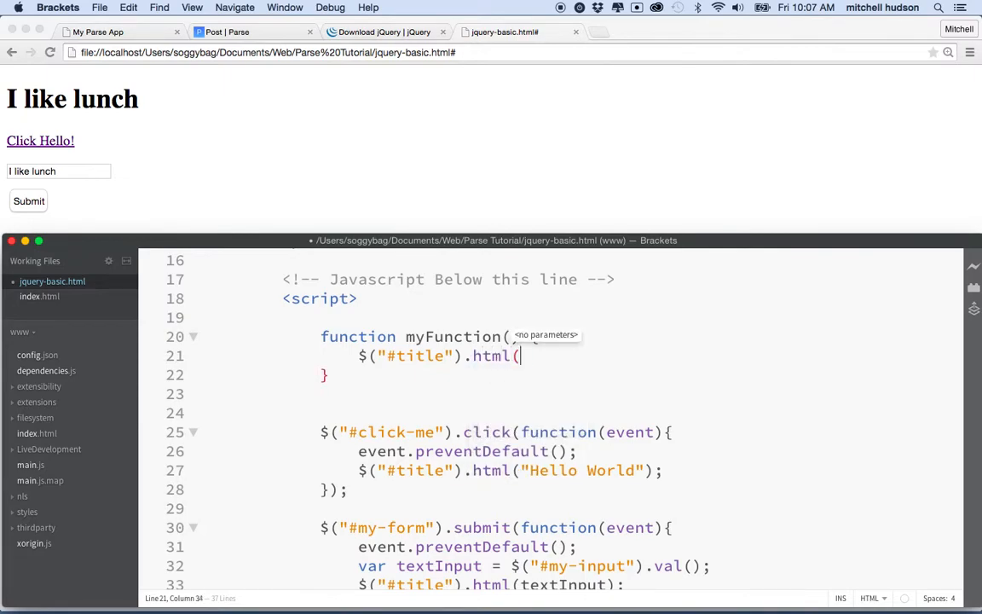
text("");)
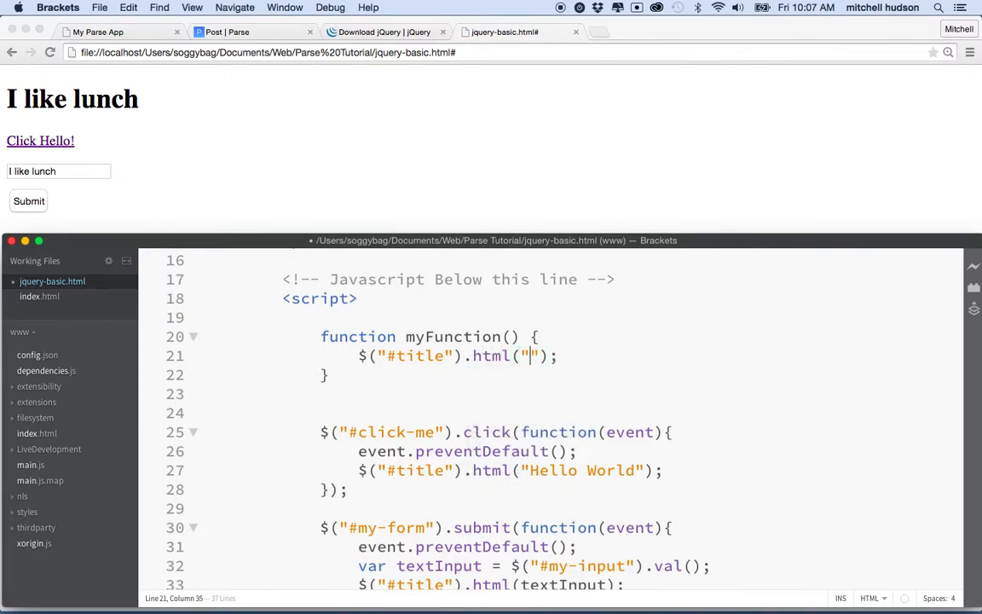
text(Foo Bar)
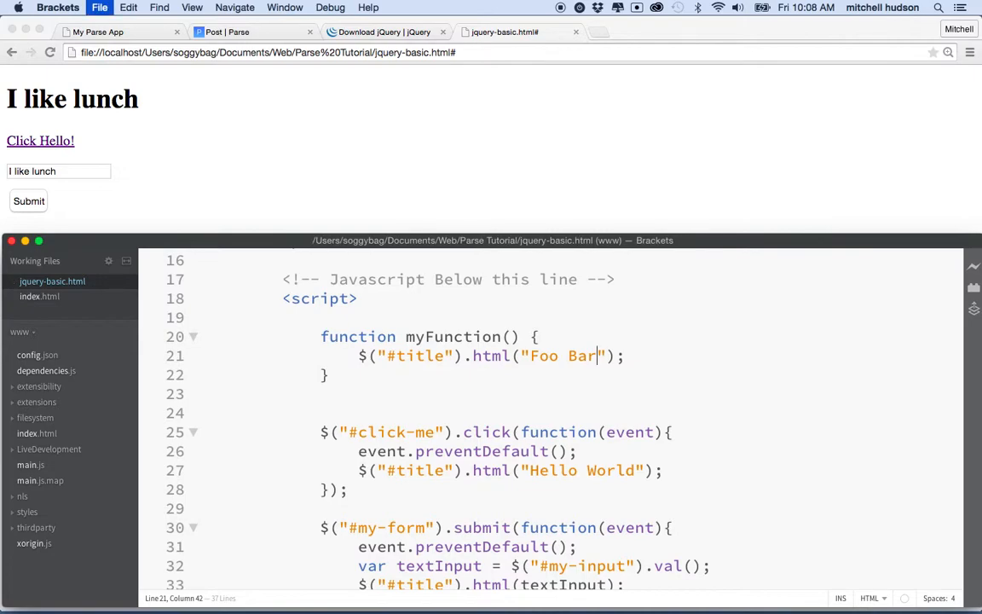
mouse_move(276, 179)
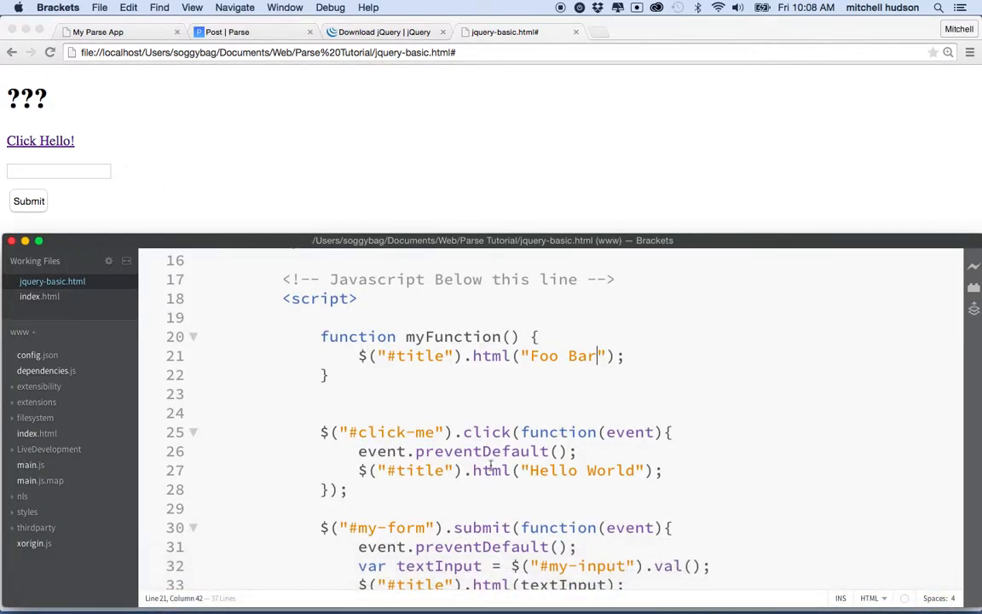
Step: Call myFunction(); after the definition and reload the page in Chrome to see Foo Bar
double_click(453, 336)
text(myFunction()
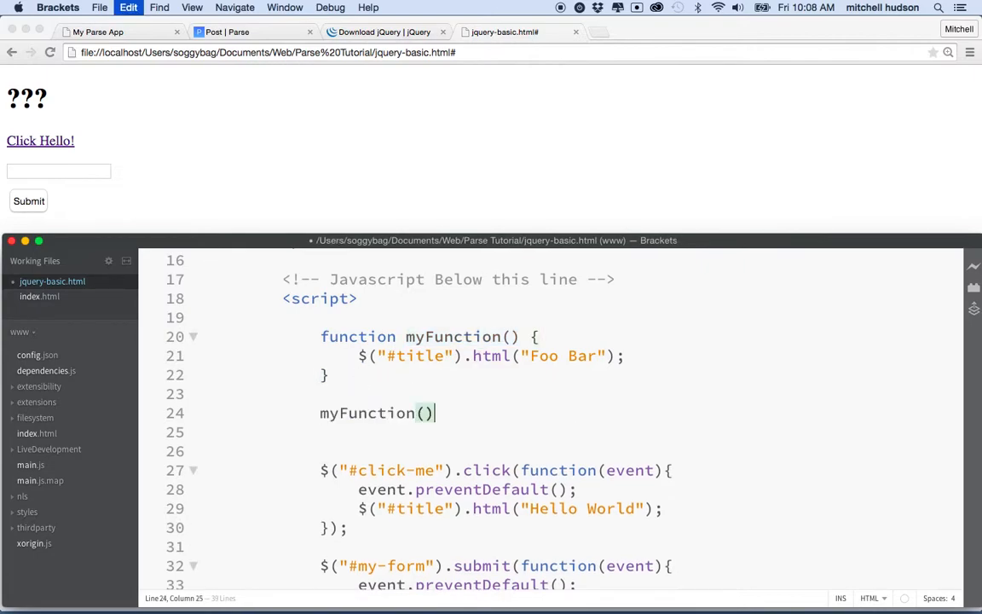
text(;)
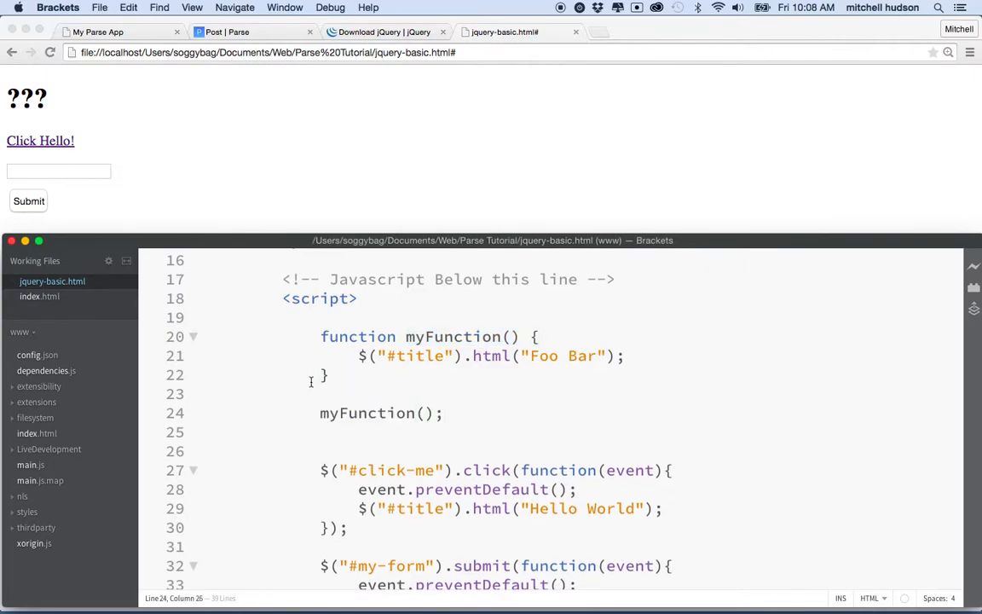
double_click(366, 413)
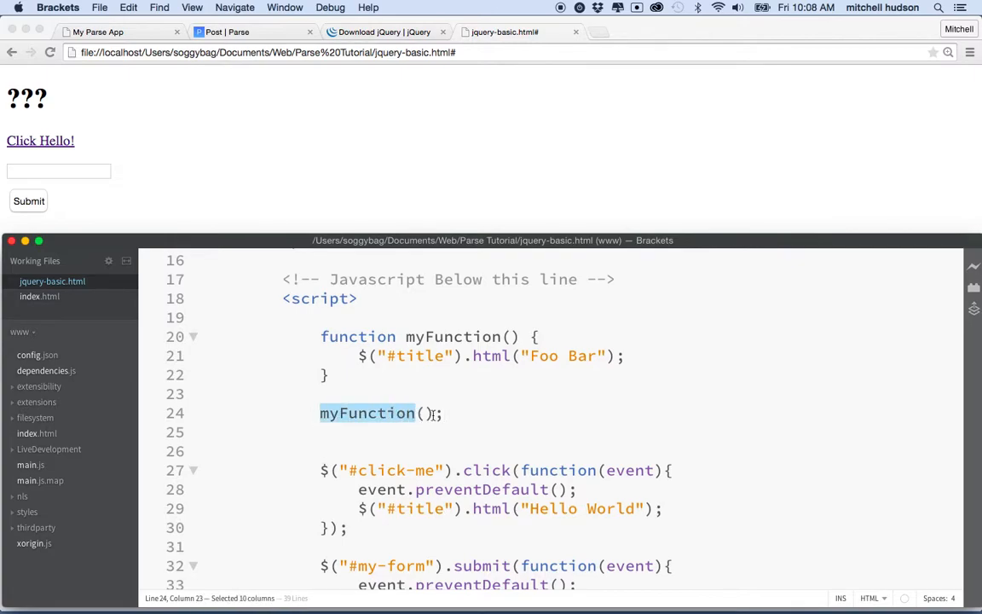
click(425, 413)
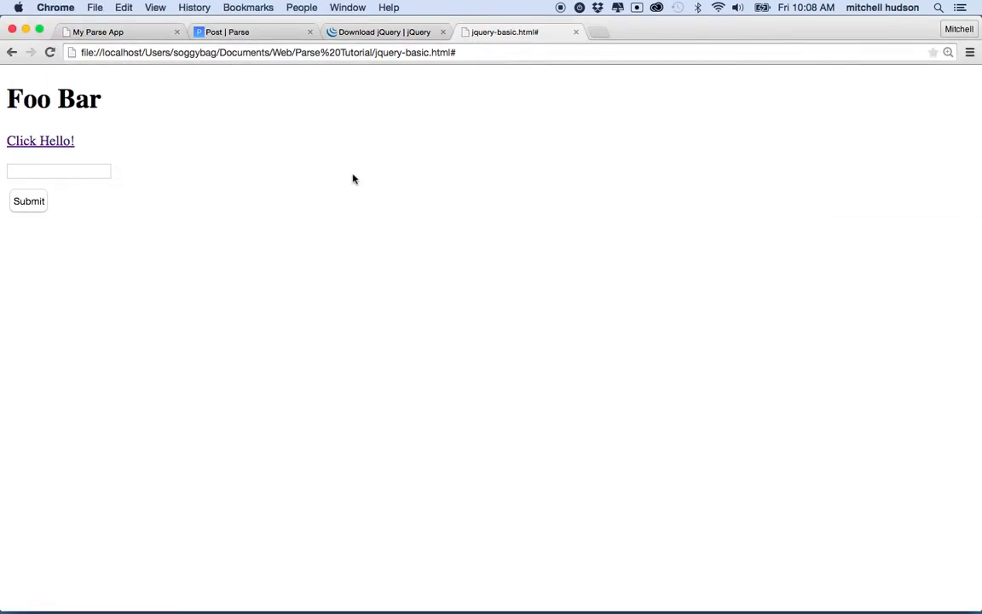
mouse_move(140, 126)
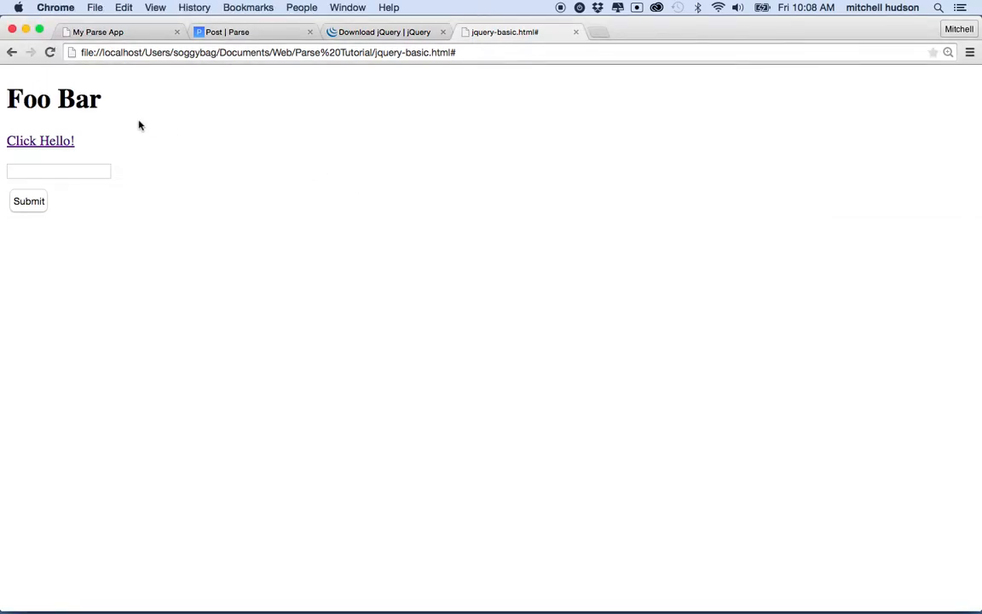
mouse_move(689, 590)
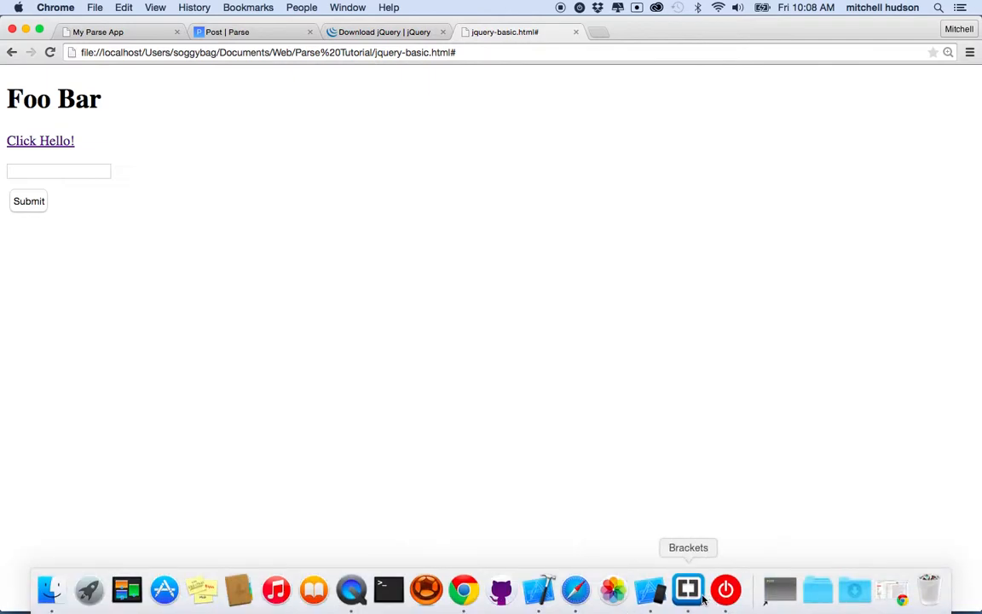
click(687, 590)
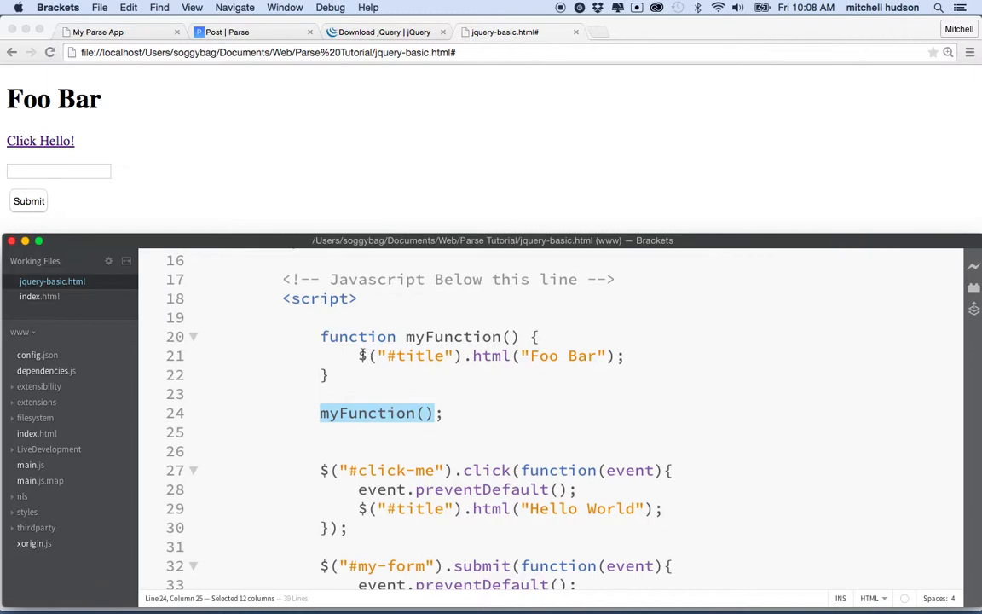
Step: Maximize the editor and highlight the #title-setting lines in the click and submit handlers
click(621, 357)
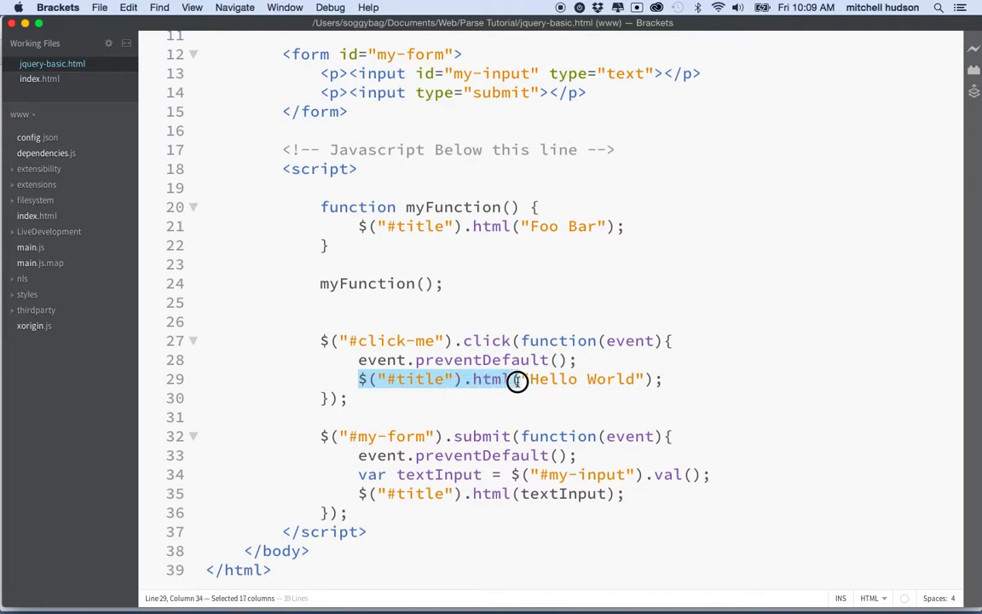
drag(515, 379, 669, 379)
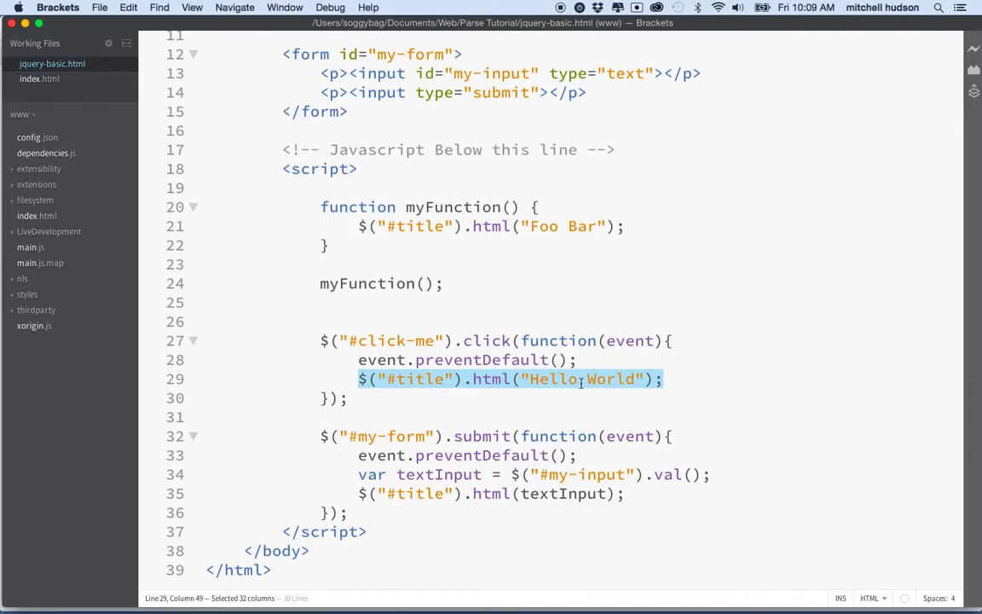
click(358, 494)
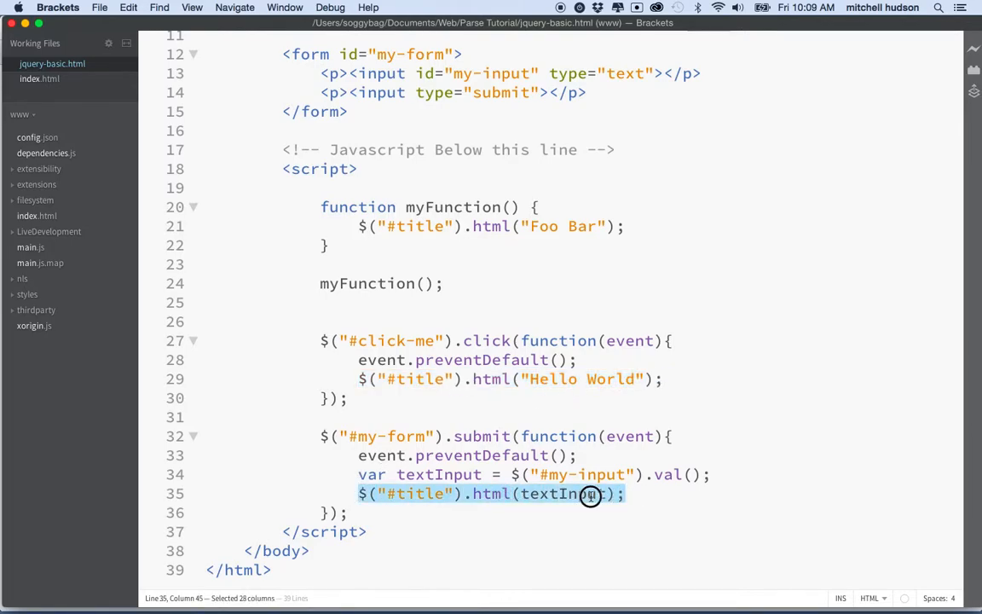
double_click(563, 493)
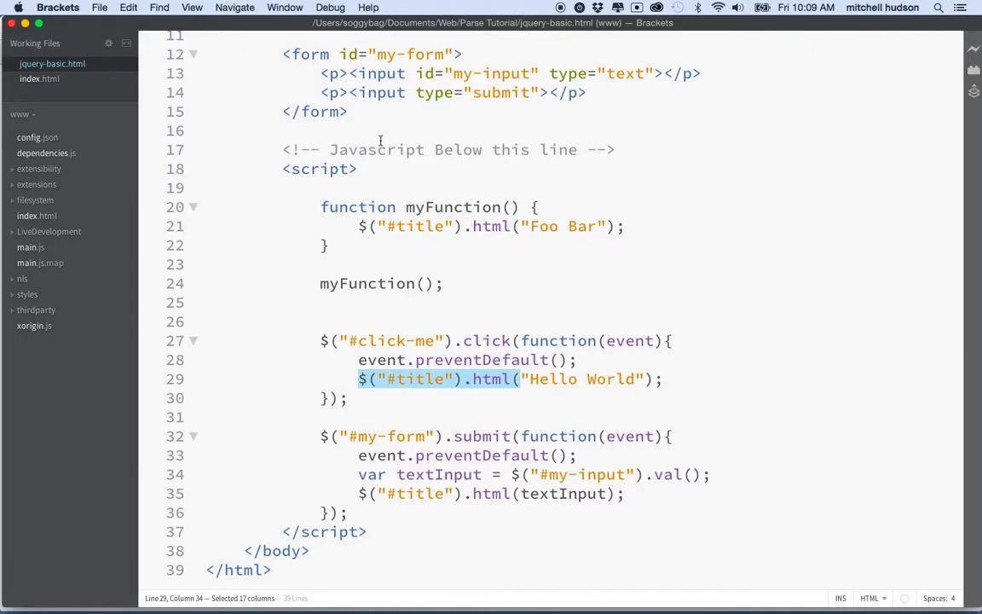
scroll(up, 3)
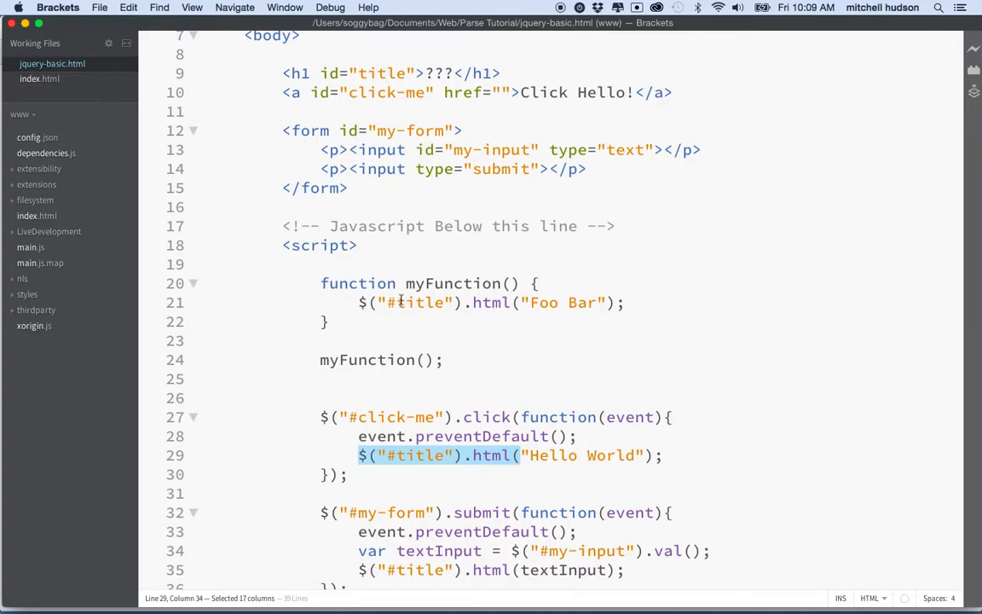
scroll(down, 3)
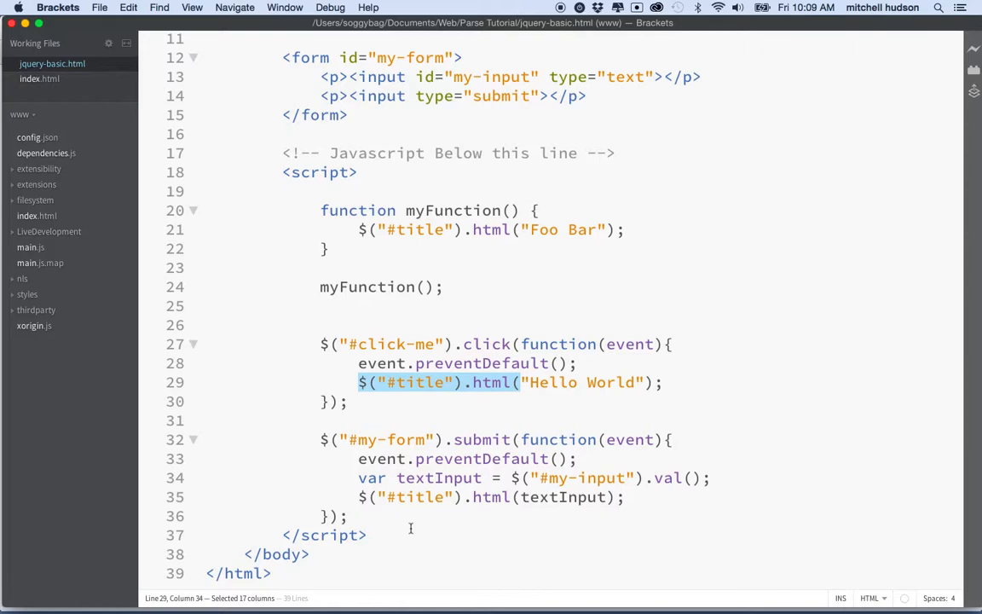
mouse_move(411, 525)
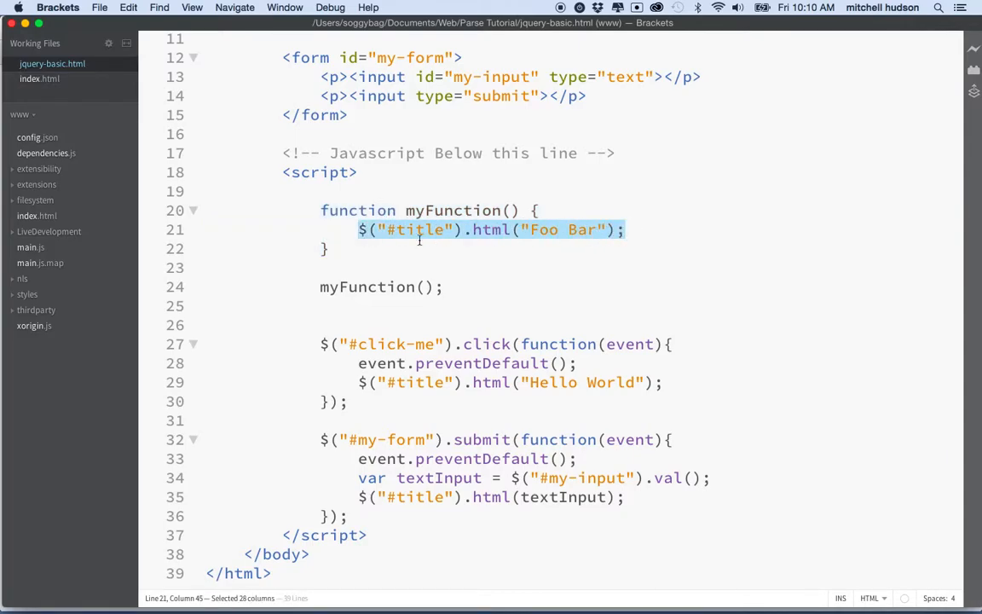
mouse_move(367, 222)
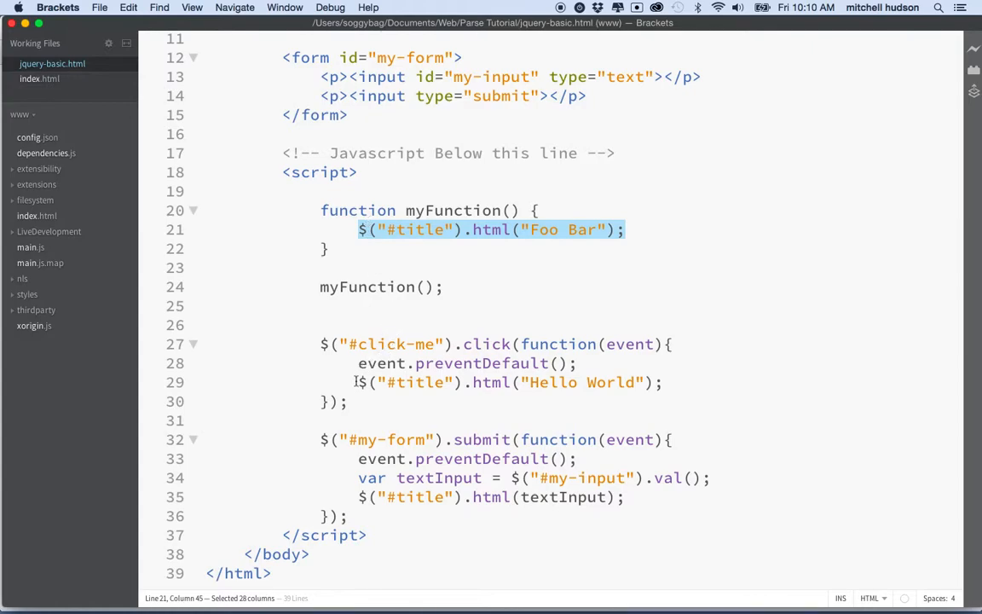
mouse_move(345, 497)
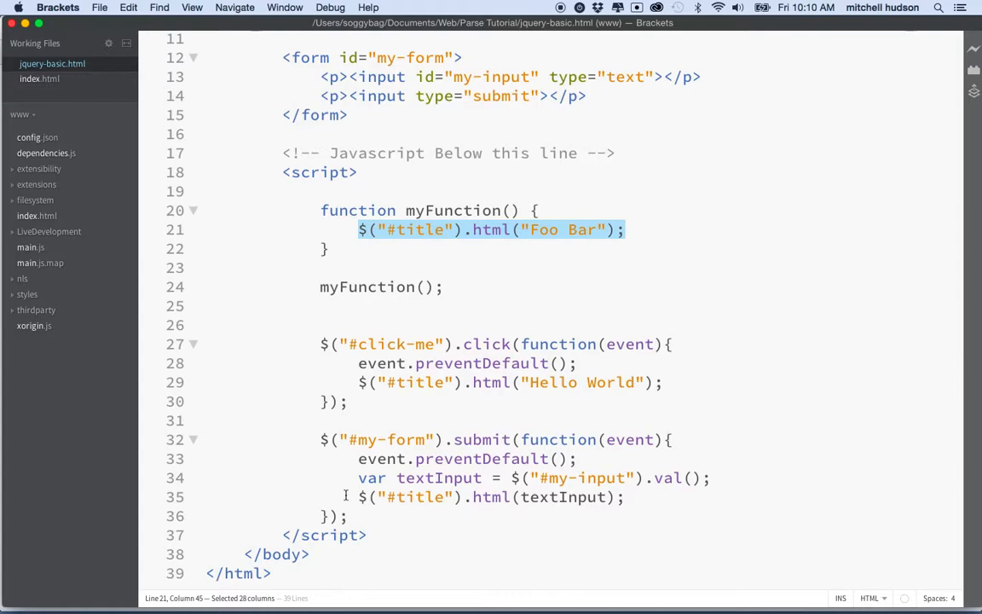
mouse_move(436, 239)
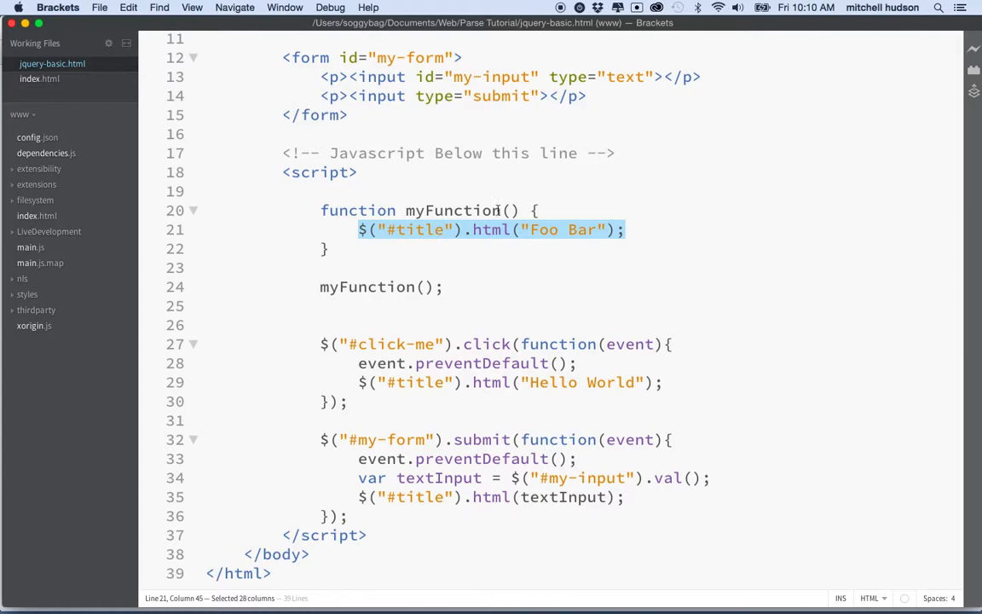
mouse_move(498, 249)
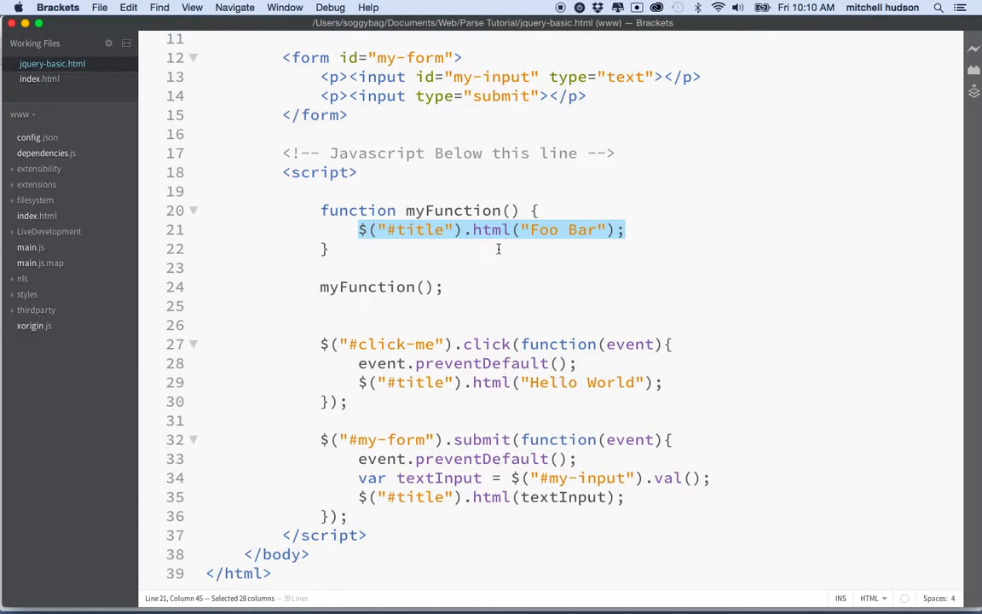
mouse_move(474, 413)
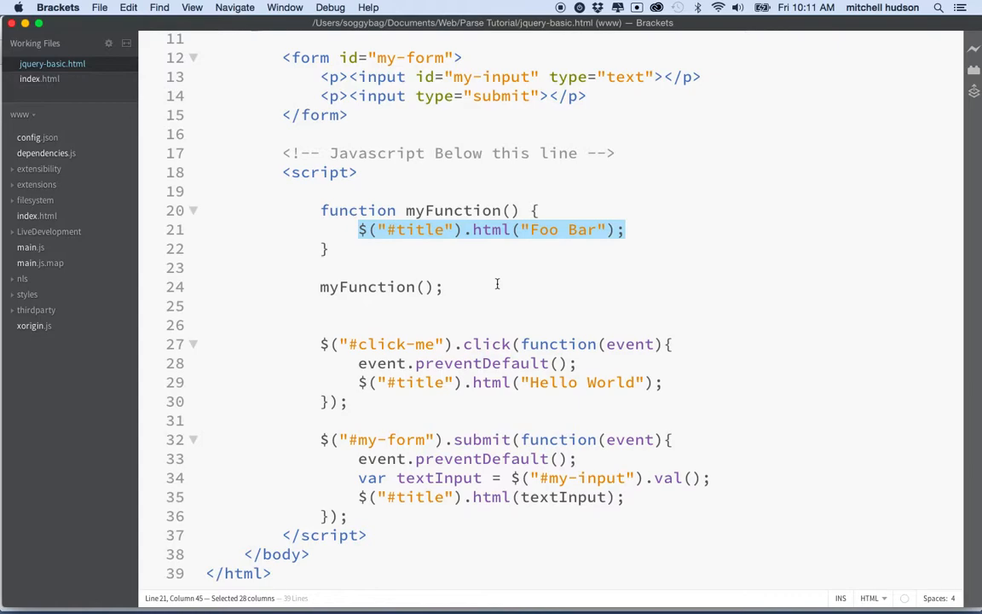
mouse_move(478, 235)
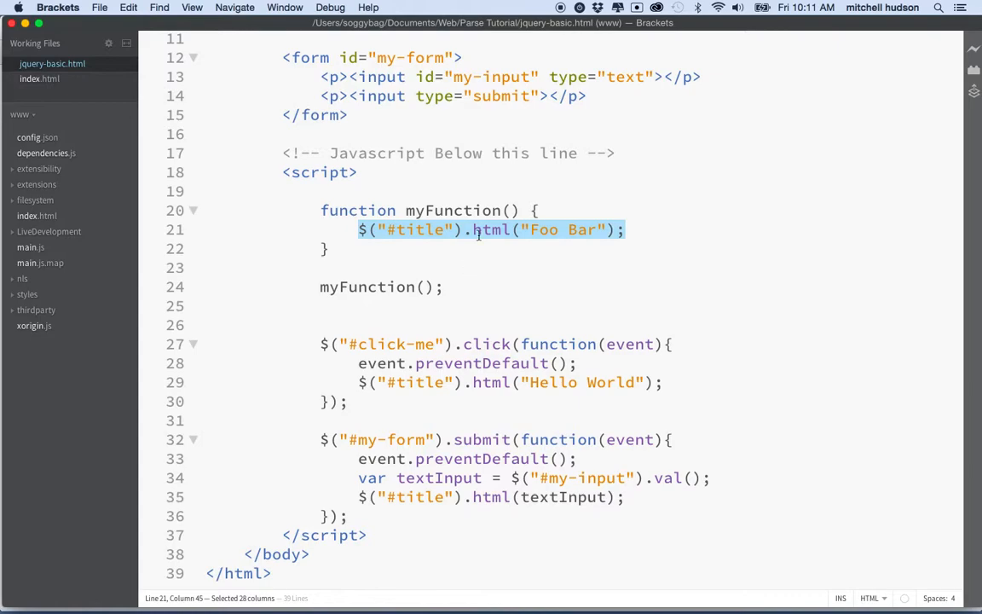
Step: Give myFunction a message parameter, after pointing out the submit handler's event parameter
click(513, 212)
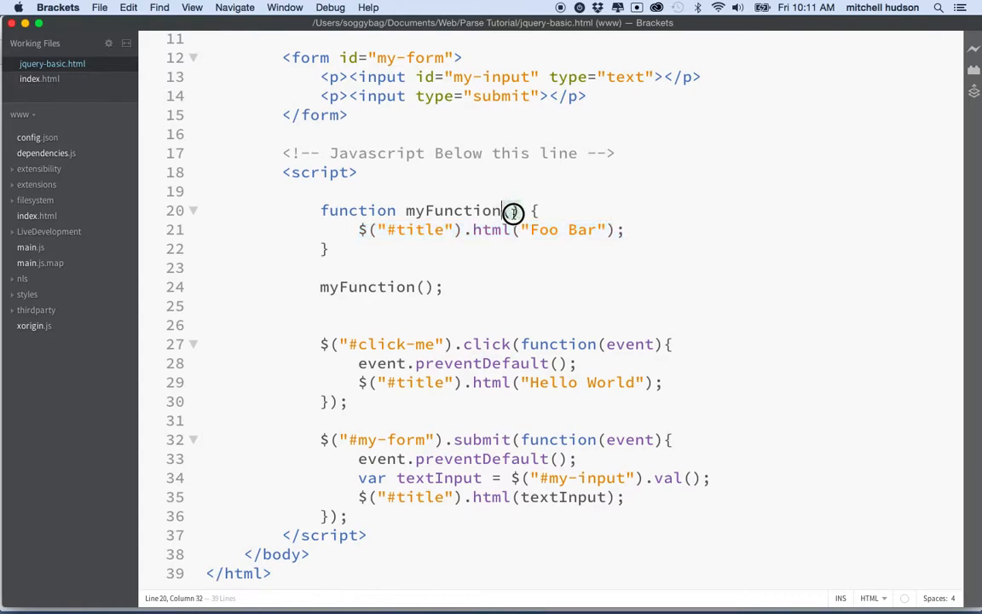
double_click(512, 212)
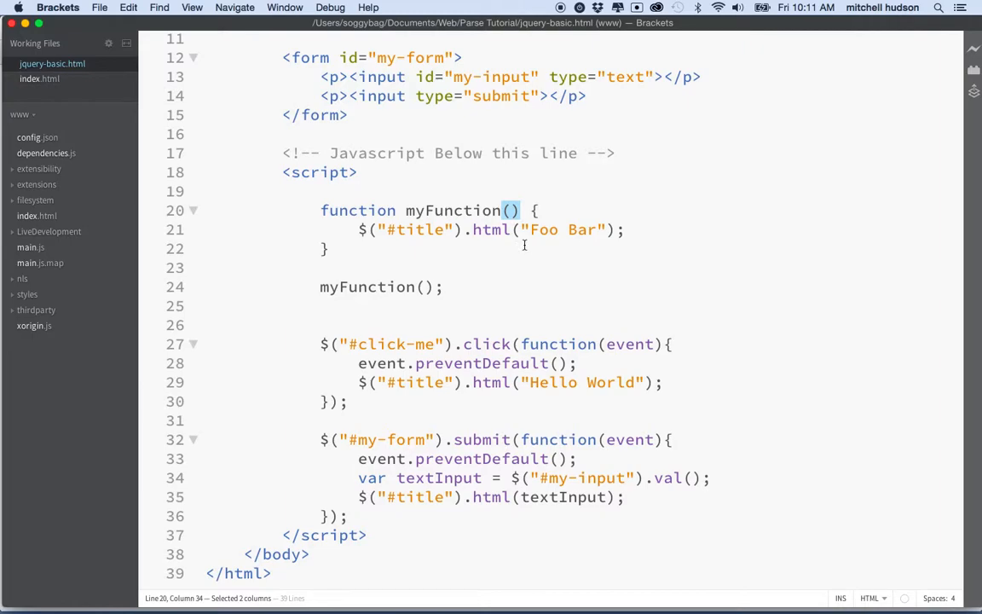
mouse_move(611, 348)
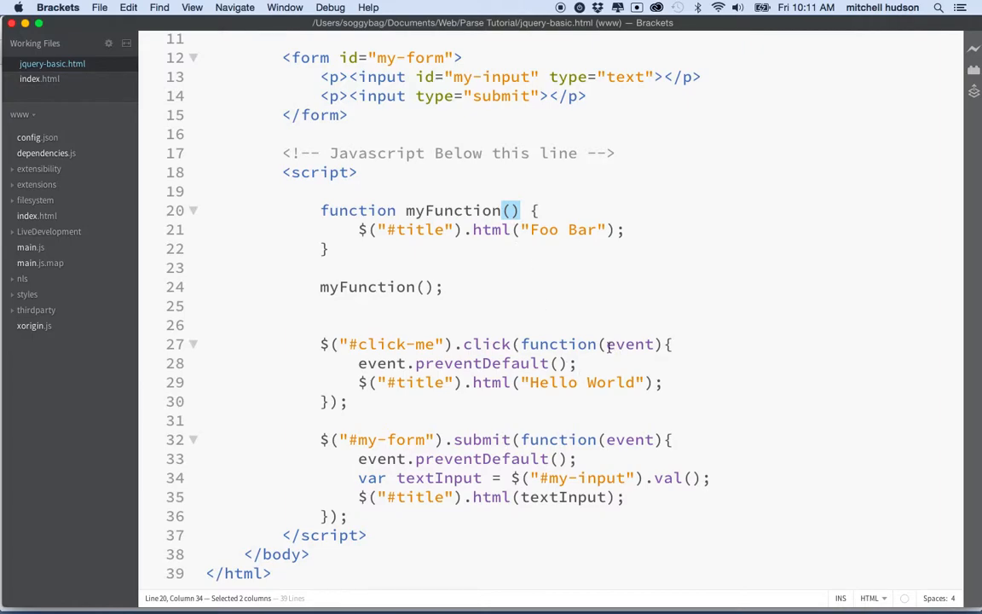
double_click(631, 345)
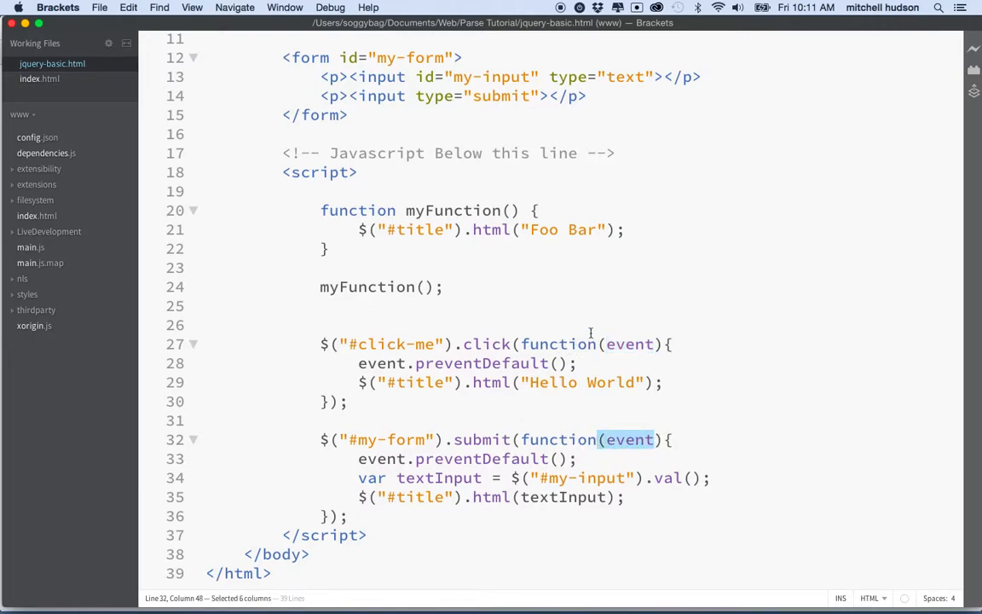
click(511, 211)
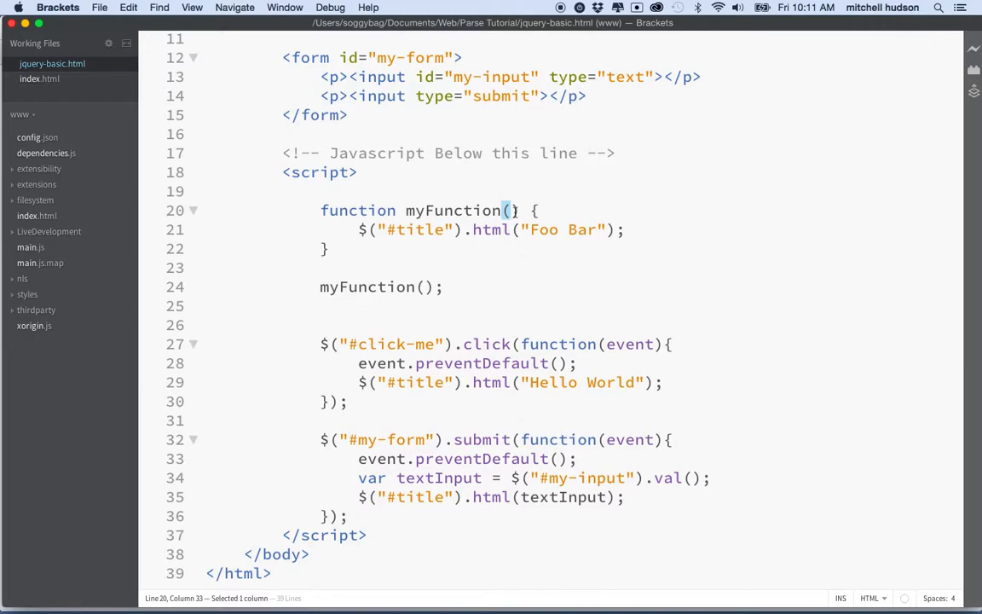
text(messa)
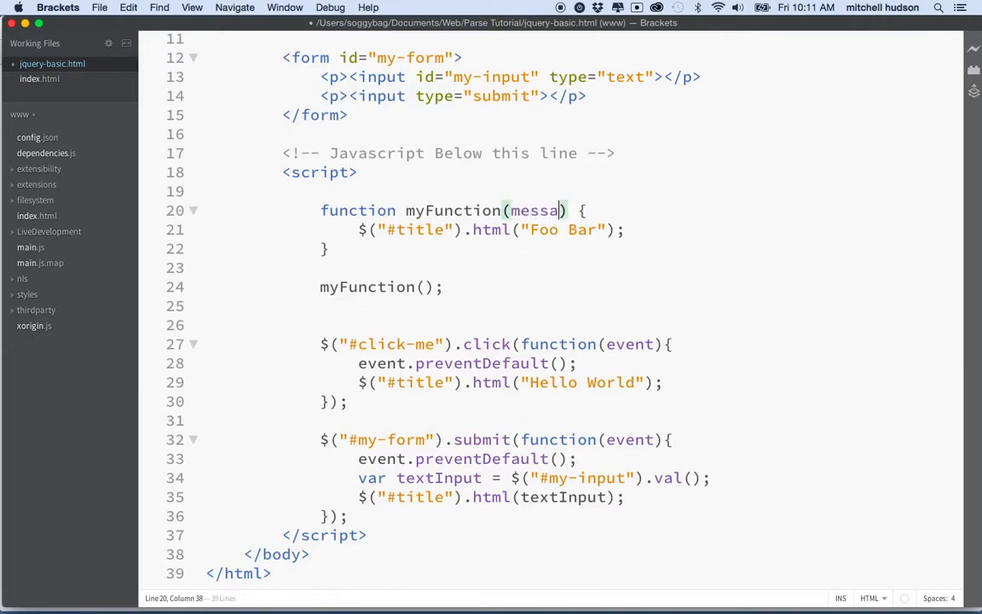
text(ge)
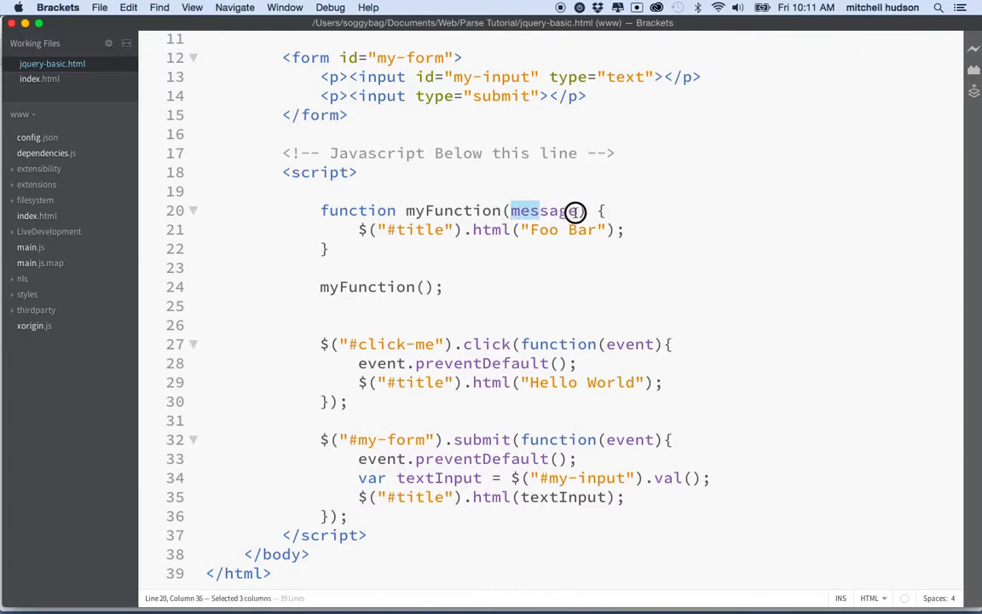
Step: Replace the "Foo Bar" string in the .html() call with message
double_click(545, 212)
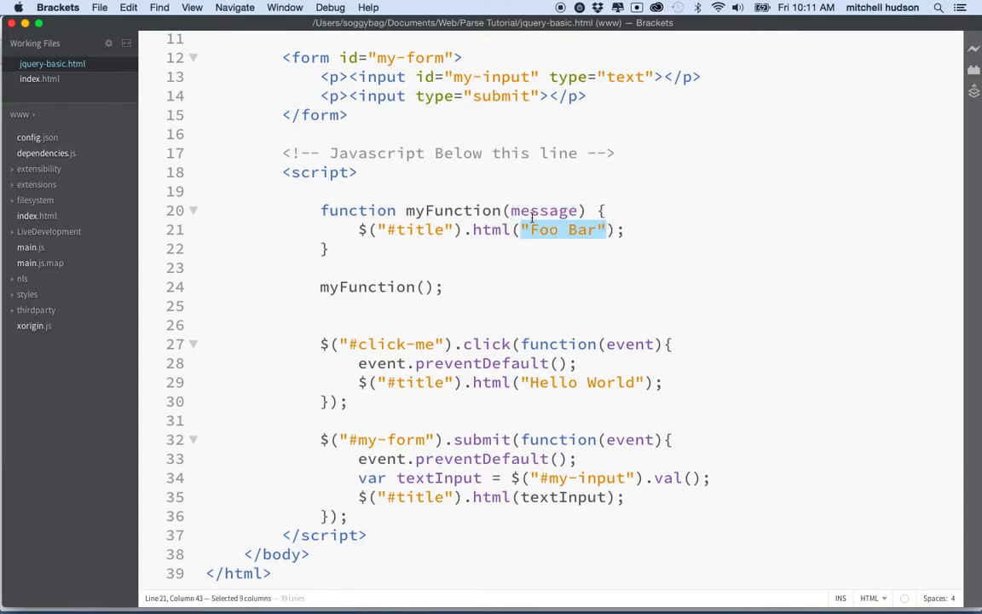
text(message)
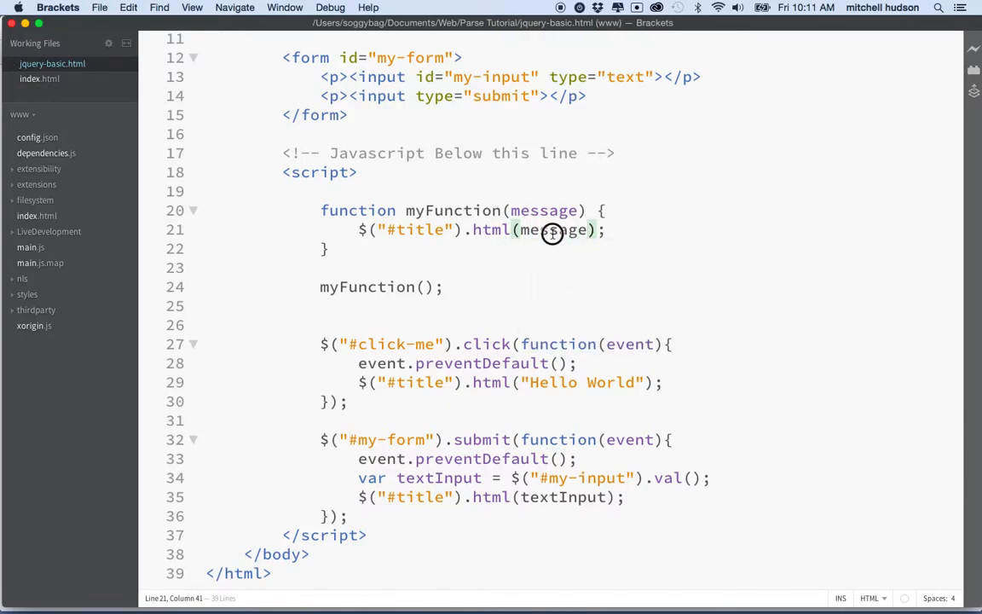
double_click(552, 229)
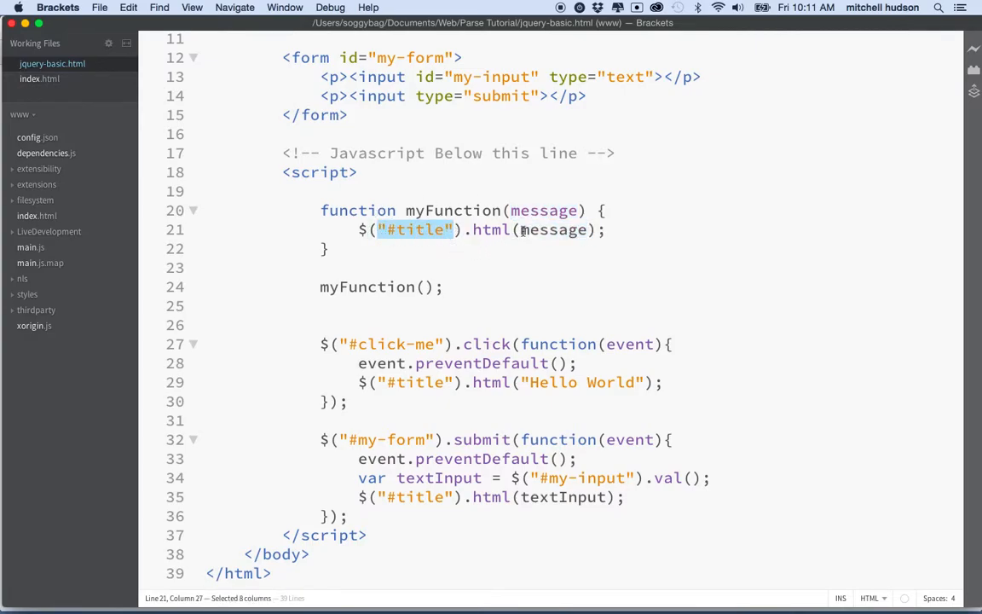
double_click(542, 212)
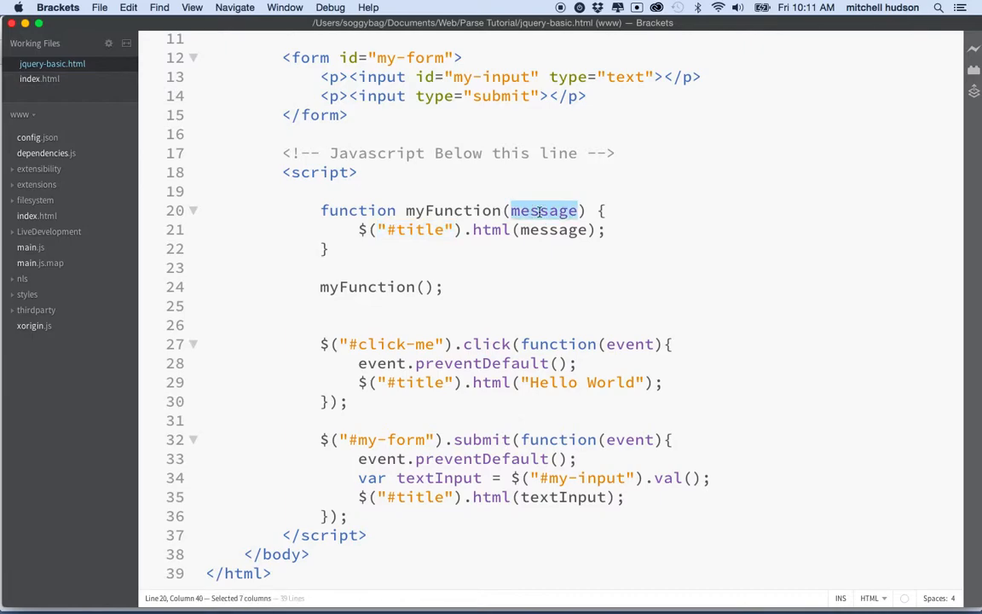
Step: Pass the string "eat apples" to the standalone myFunction call
click(426, 286)
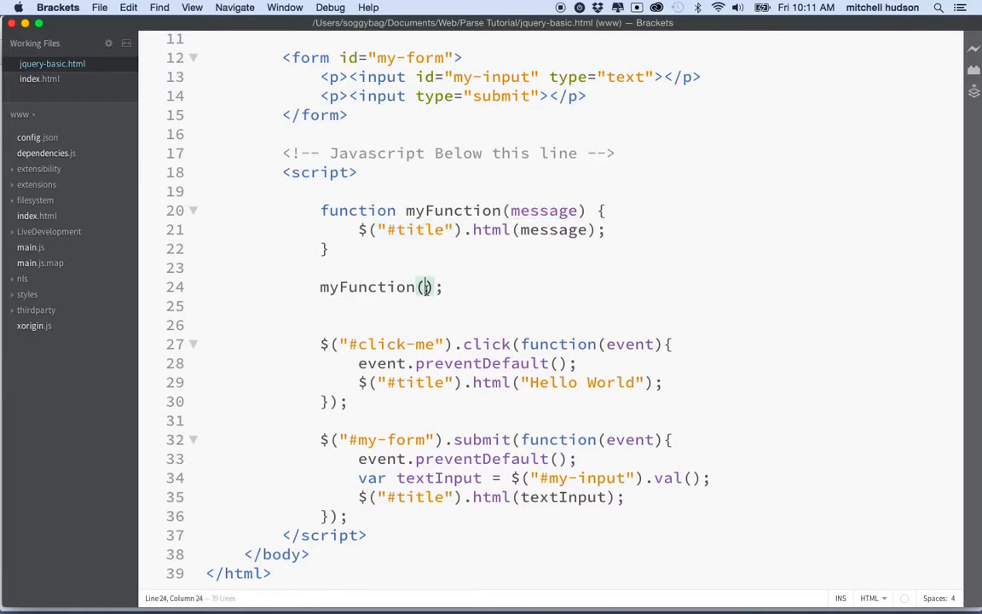
text(")
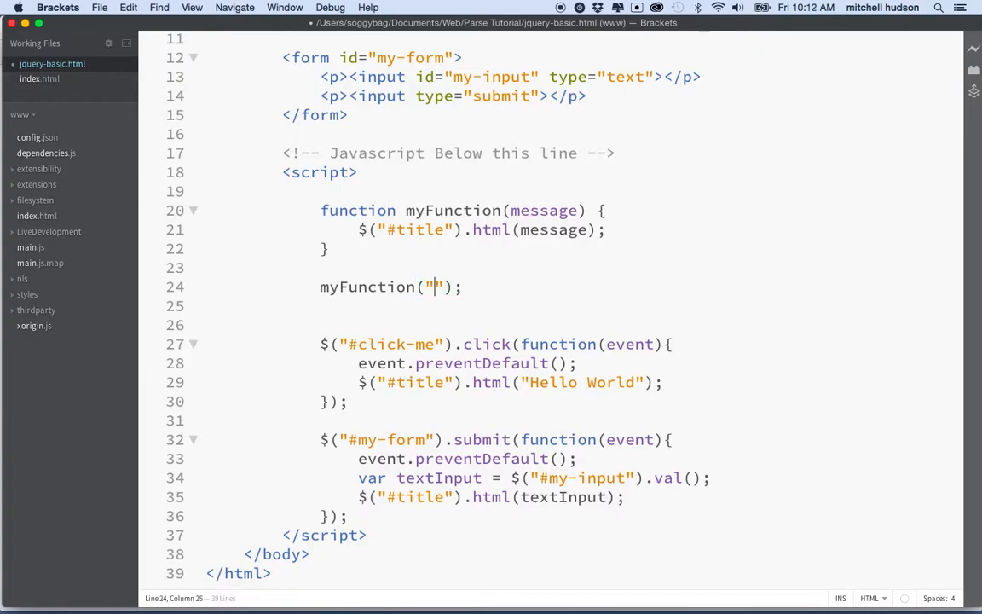
double_click(544, 211)
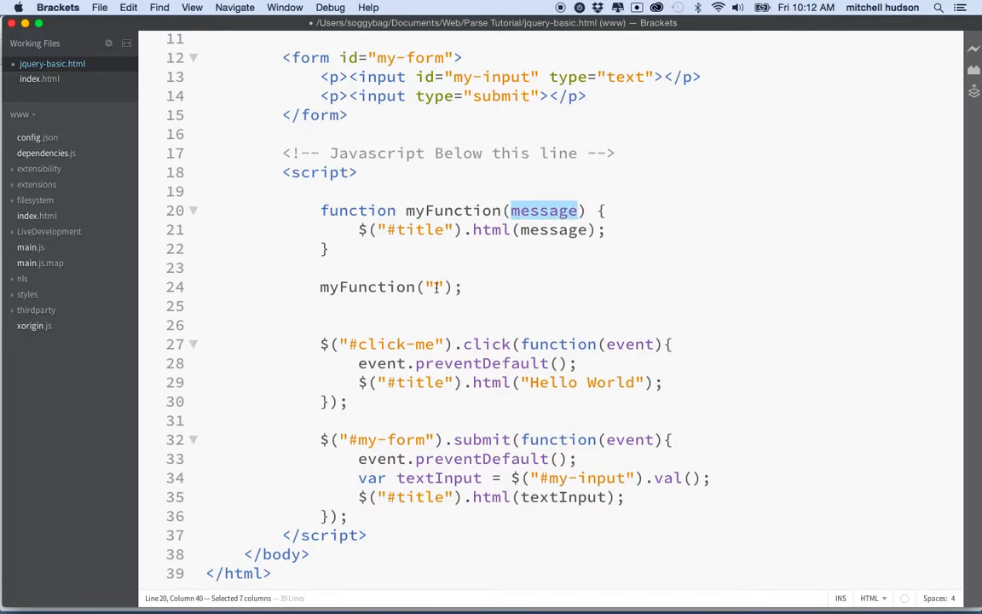
click(437, 287)
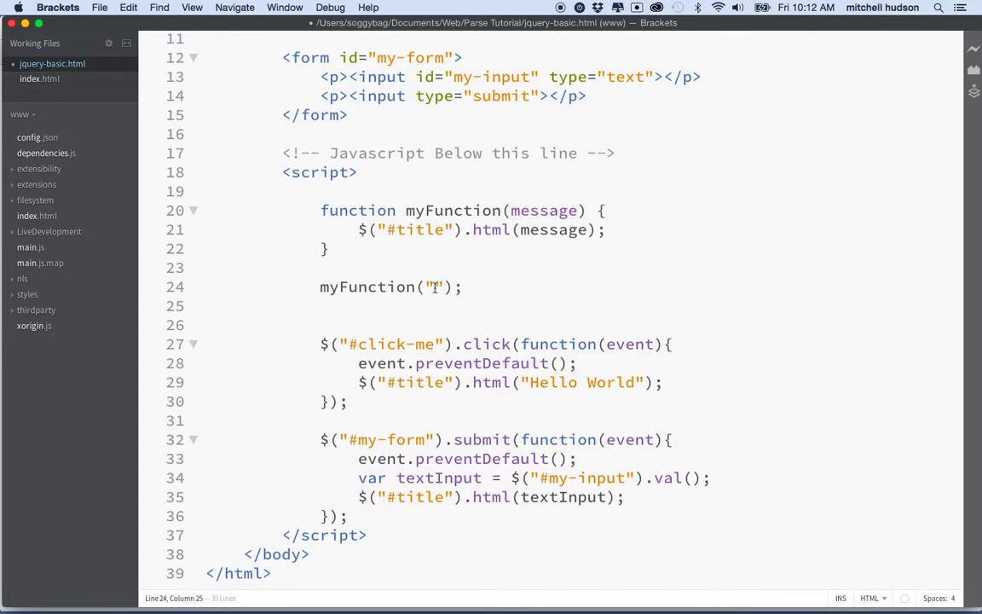
text(eat A)
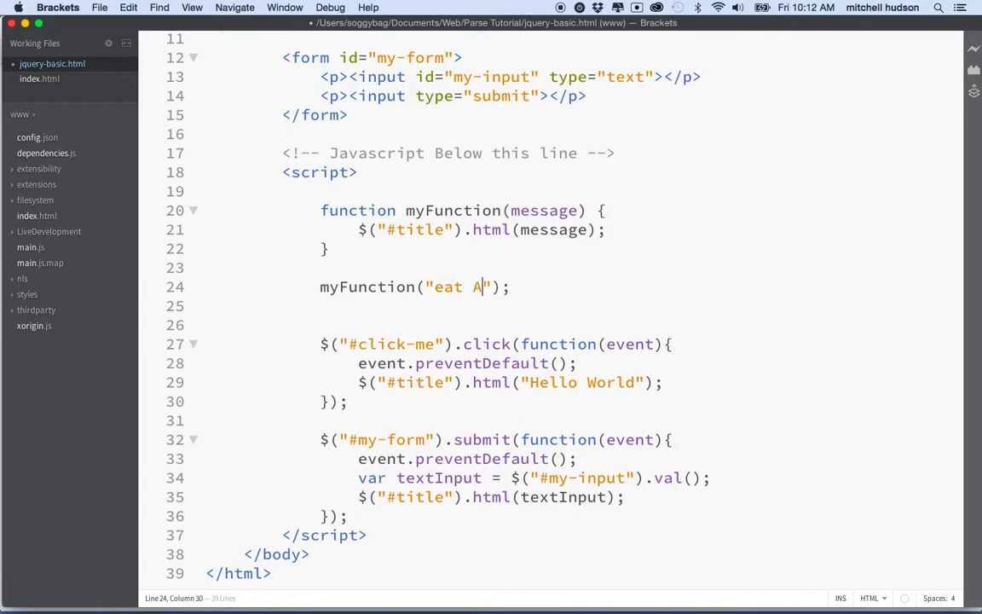
text(ppl)
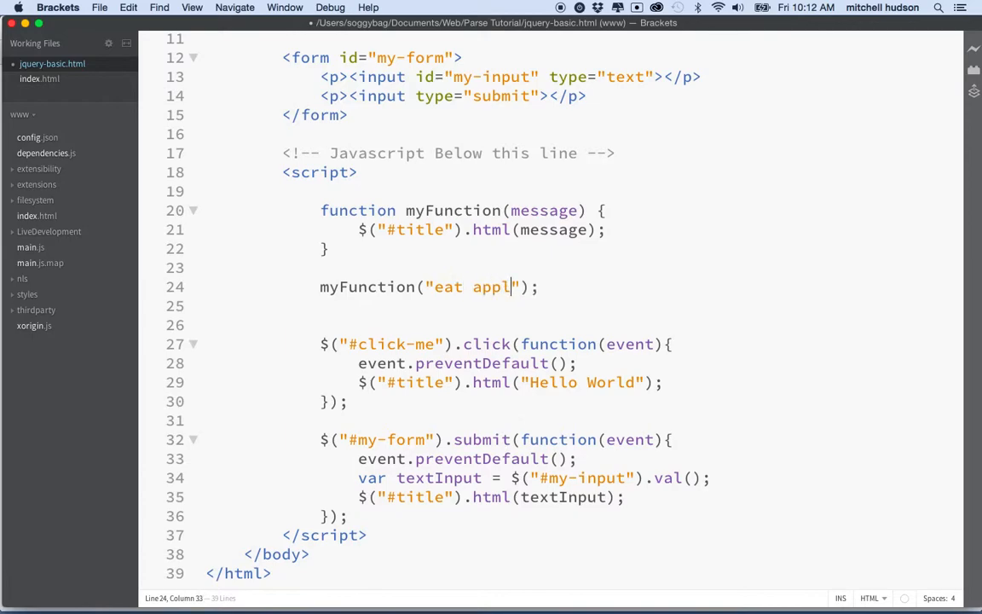
text(es)
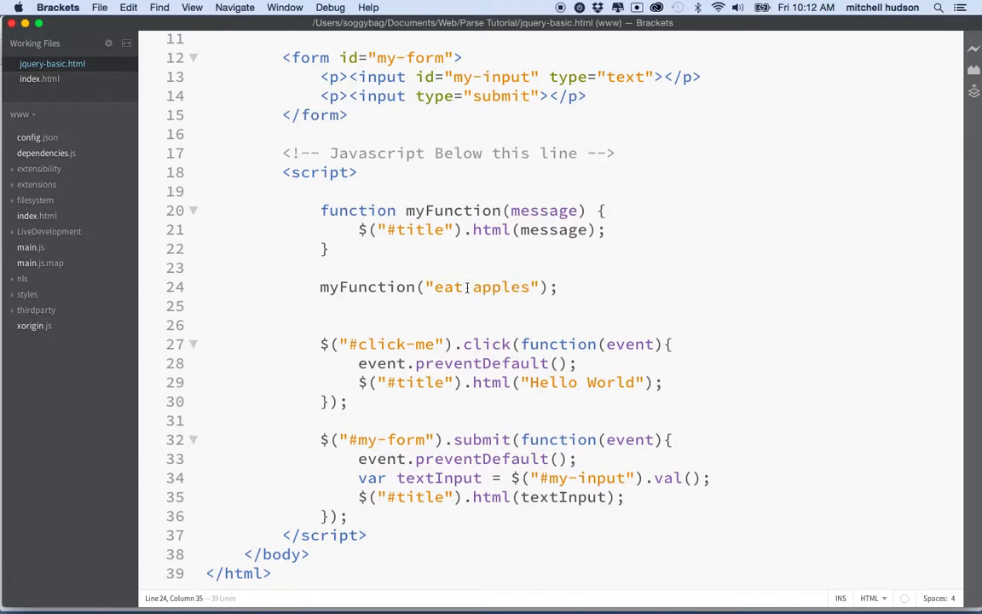
double_click(542, 212)
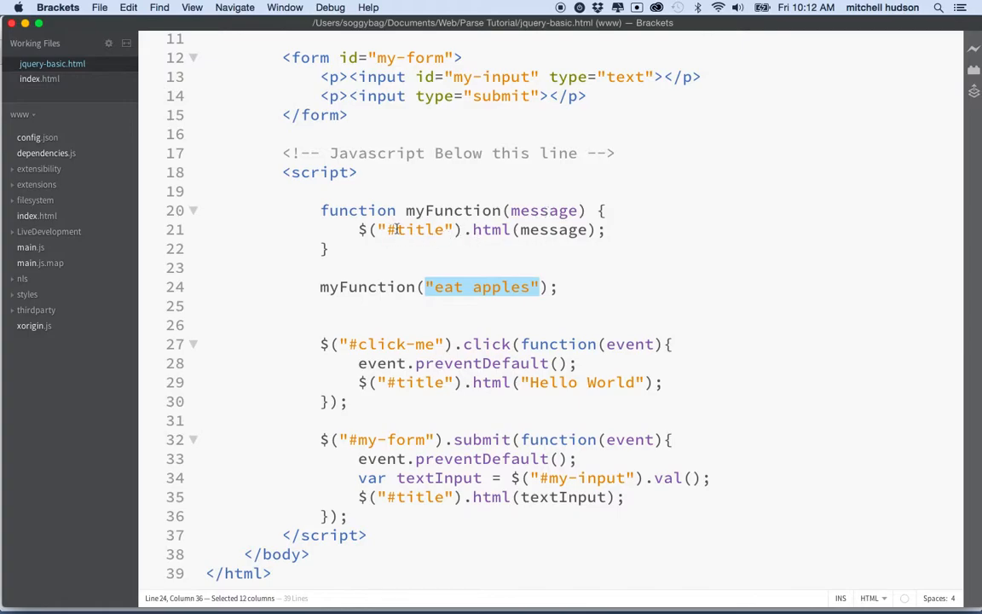
double_click(554, 228)
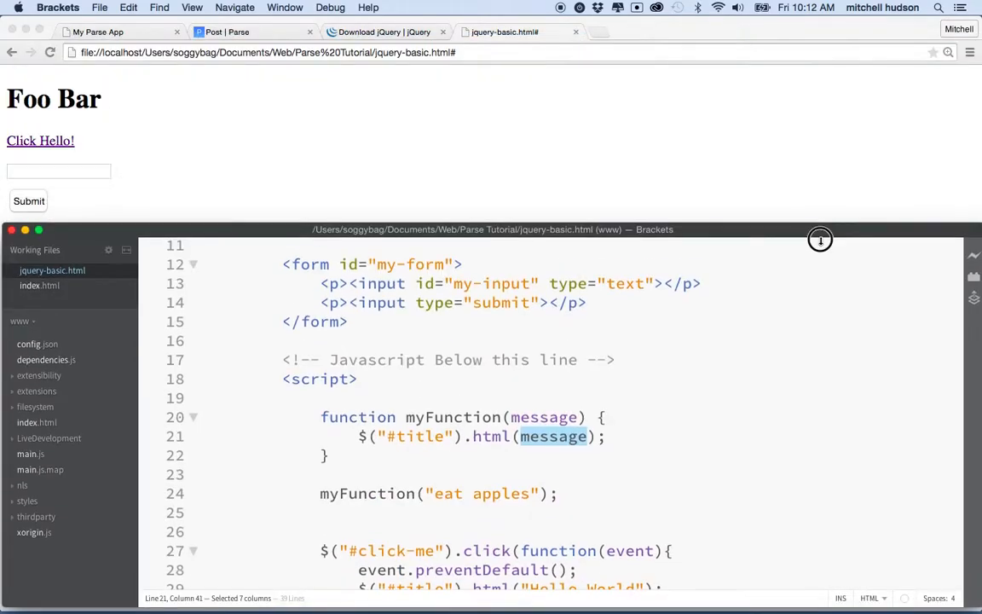
Step: Reload the page in Chrome to see the heading read "eat apples", then return to the editor
click(742, 196)
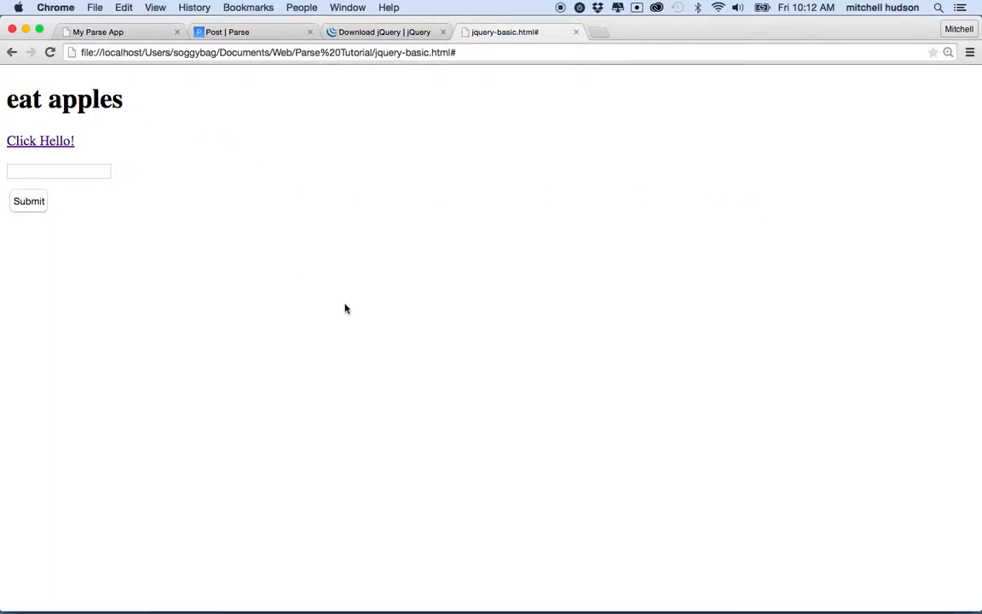
click(687, 590)
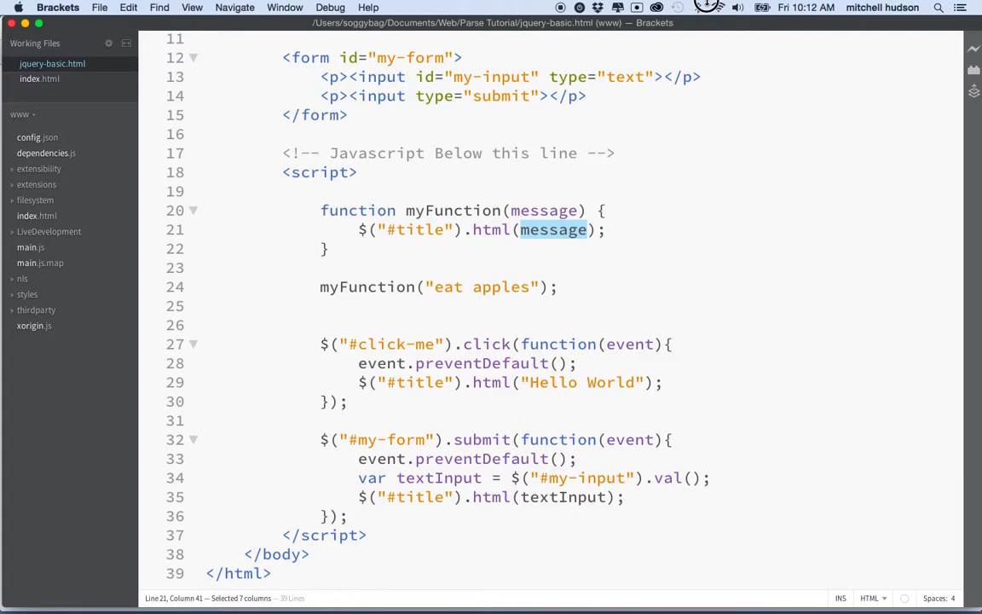
Step: Replace the click handler's title statement with myFunction("Hello World!");
click(605, 229)
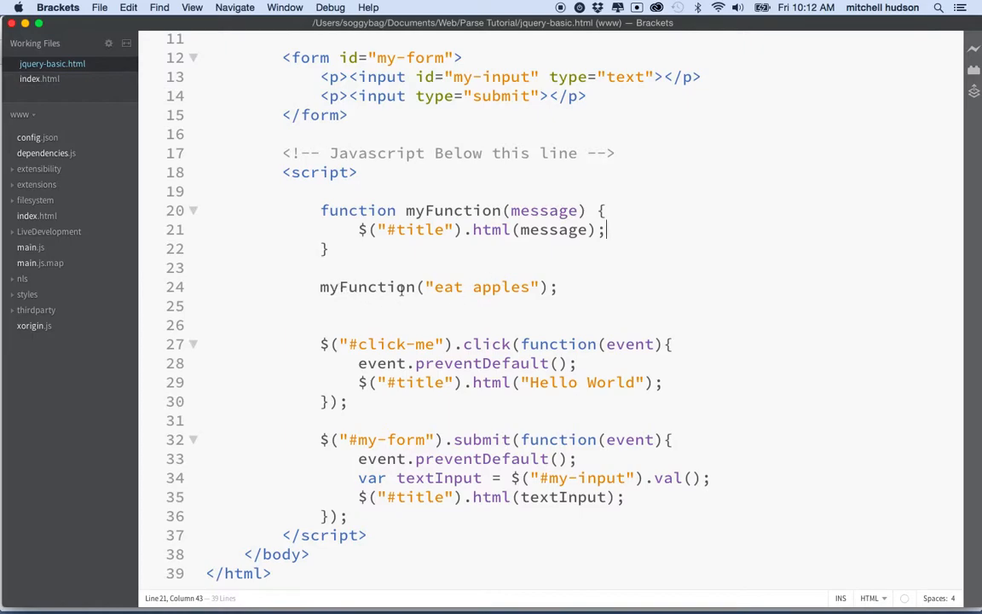
mouse_move(522, 351)
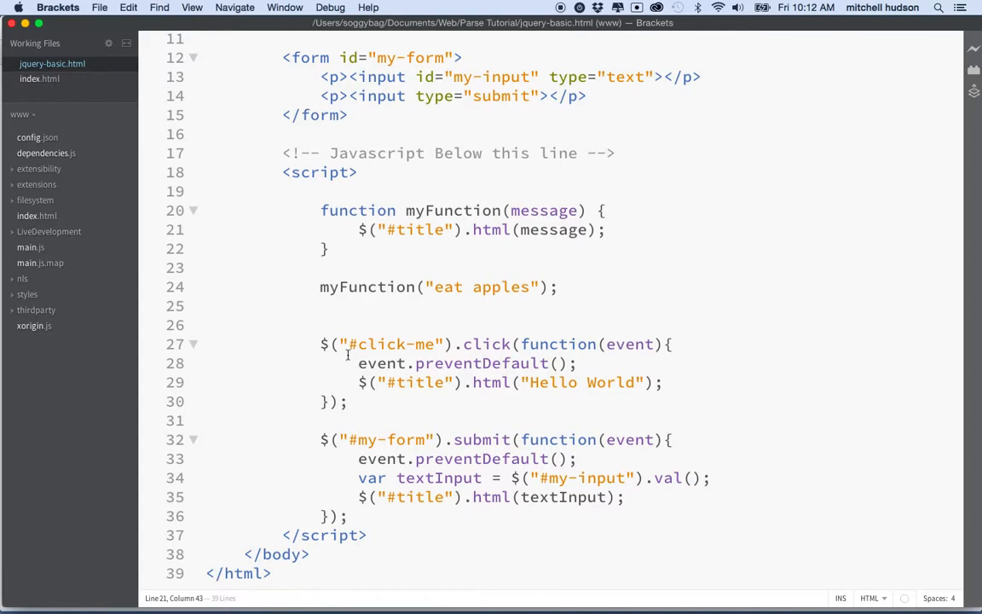
mouse_move(357, 385)
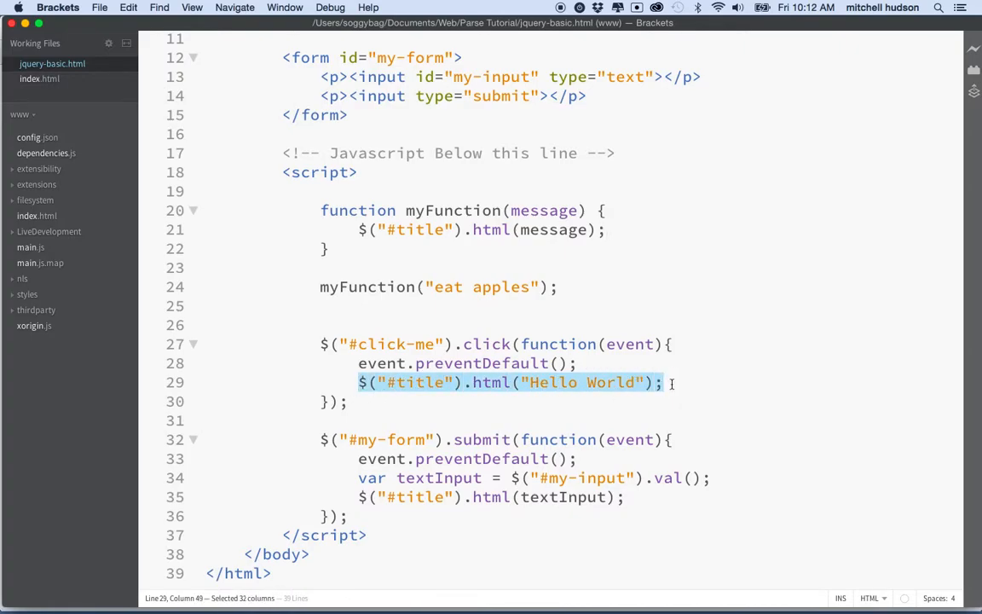
key(Delete)
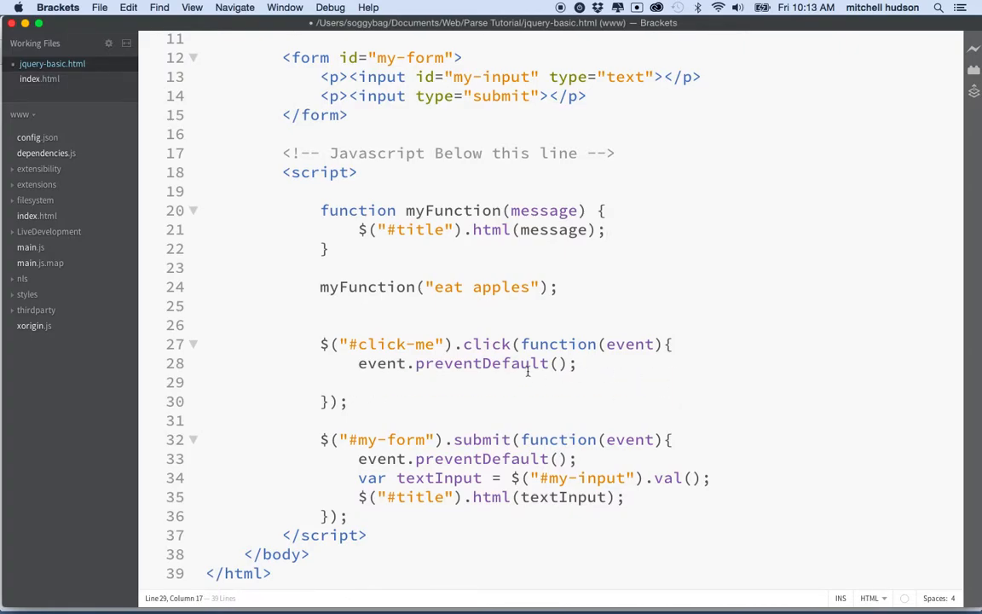
text(myFunction)
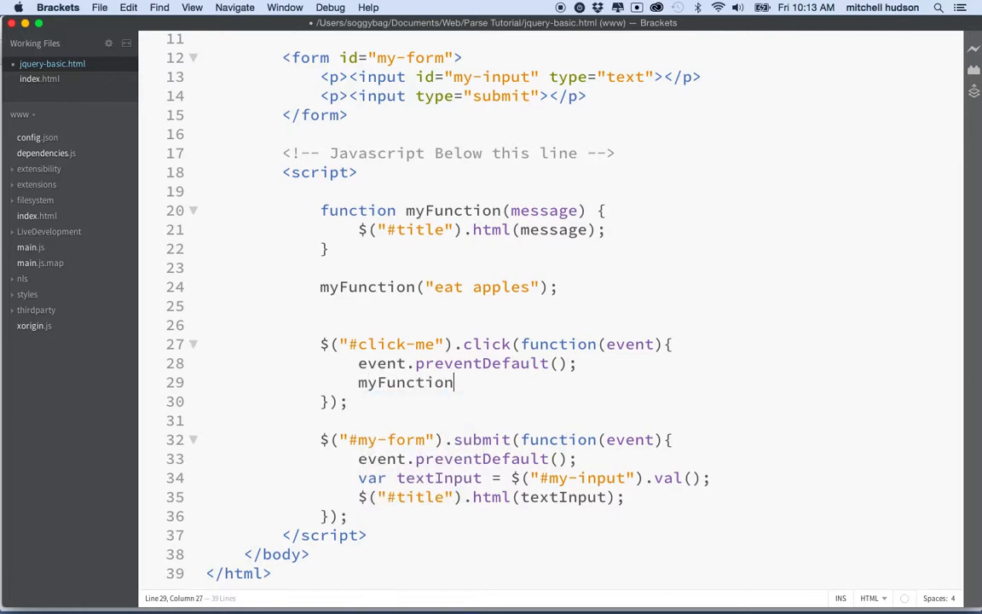
text(())
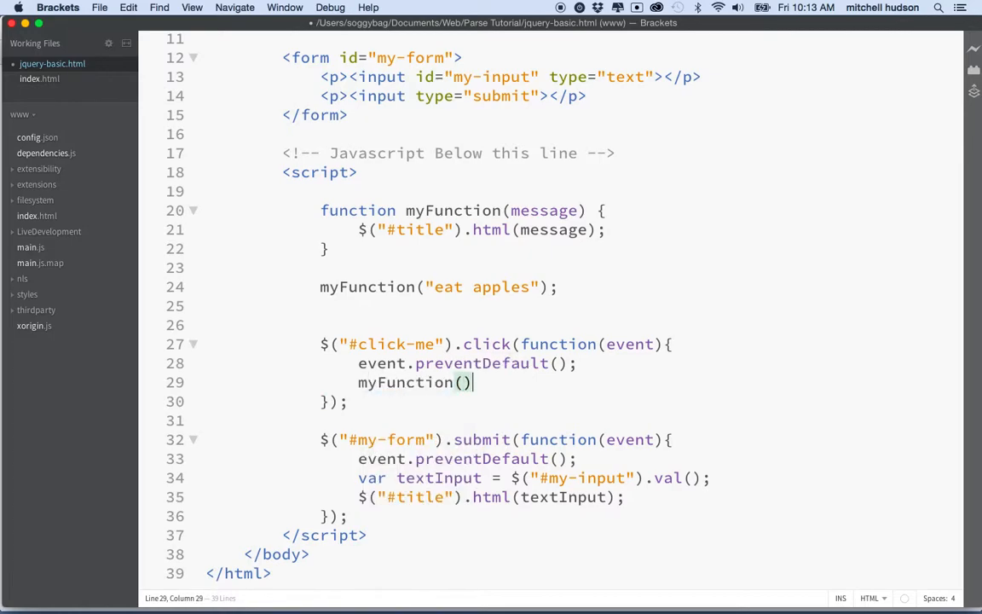
text("")
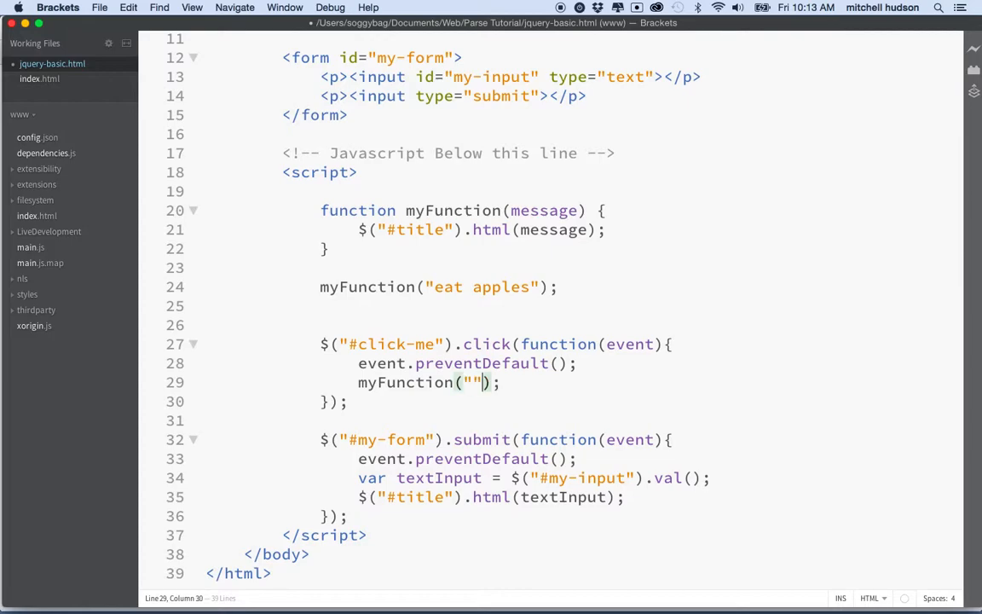
text(Hello Wordl)
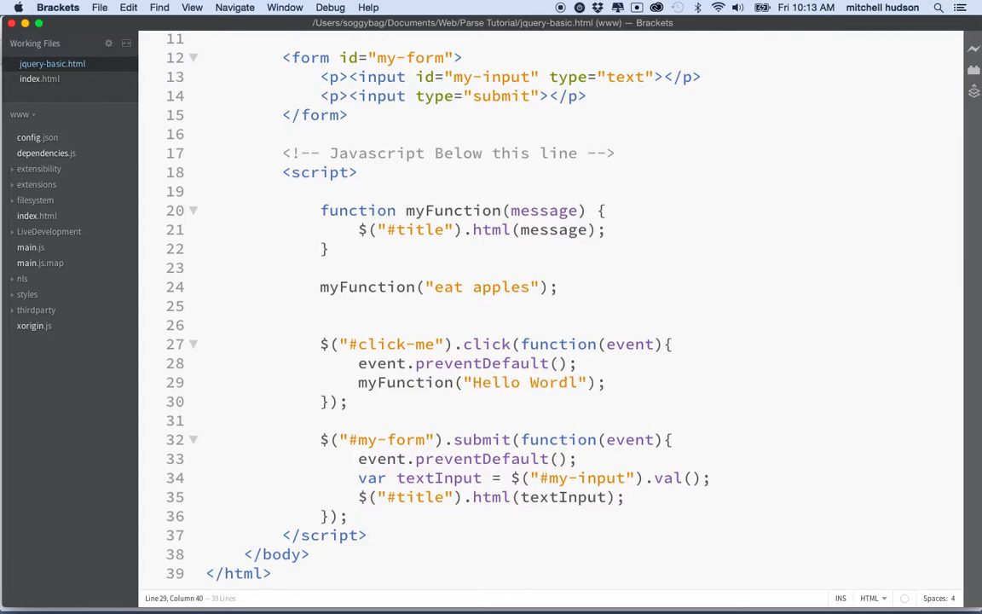
text(d!)
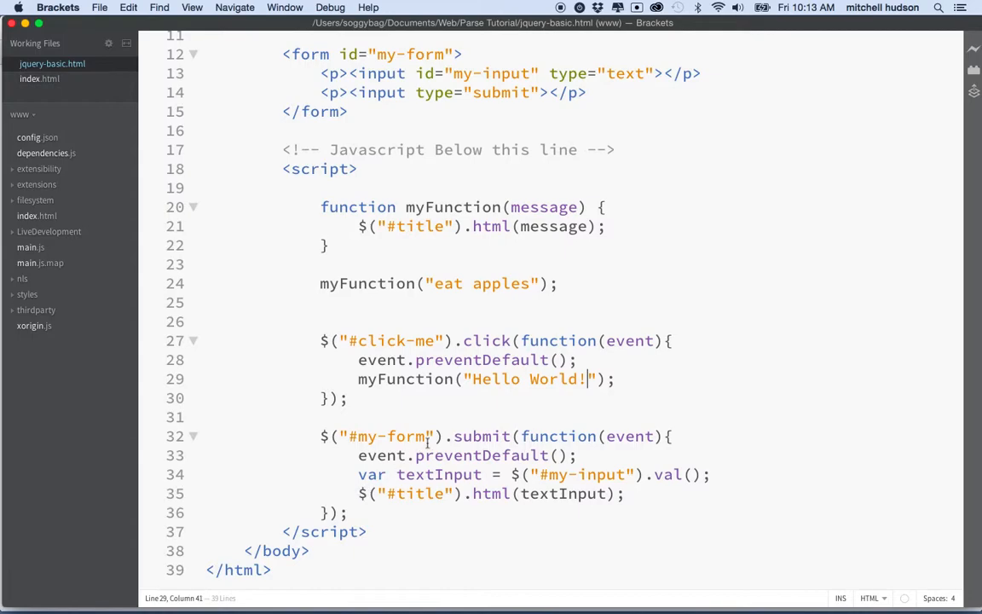
Step: Replace the submit handler's title statement with myFunction(textInput)
click(498, 494)
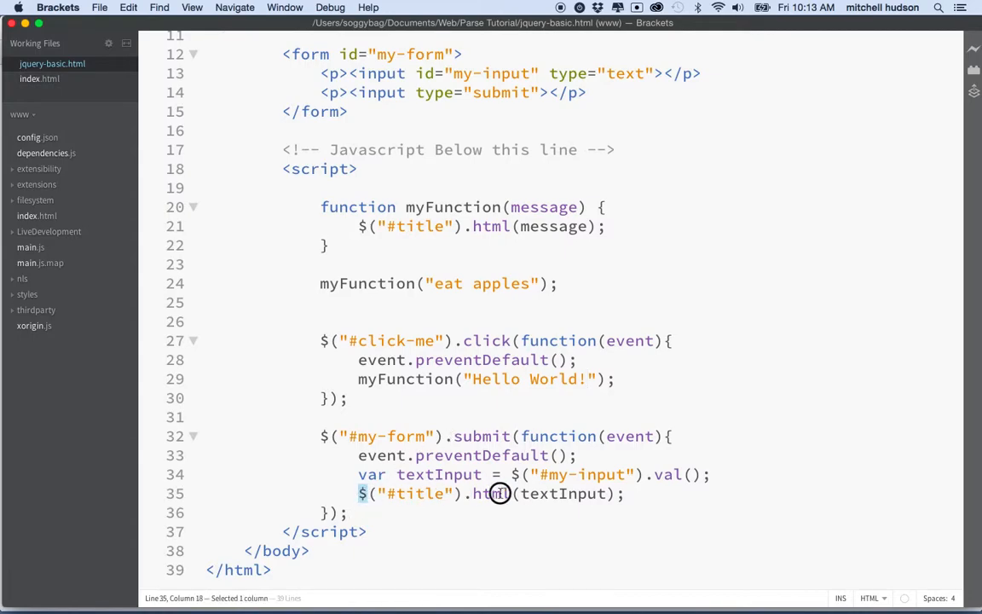
text(myFunction();)
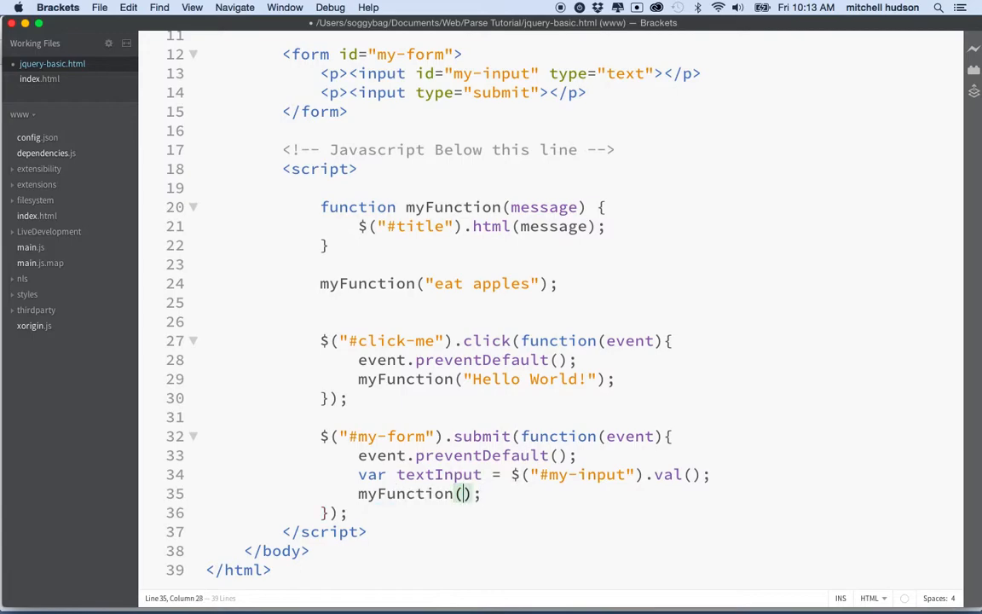
double_click(440, 474)
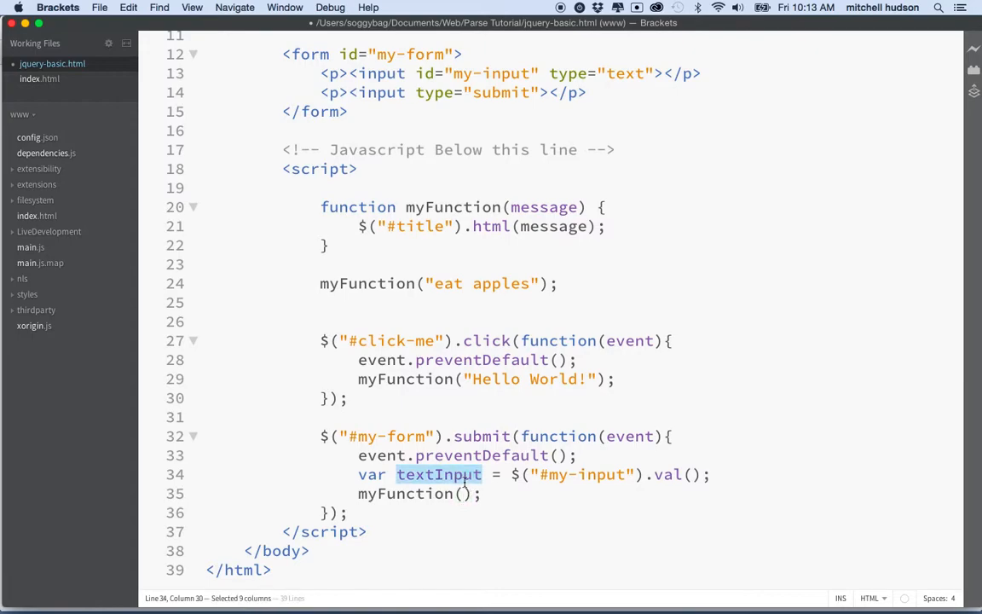
click(468, 495)
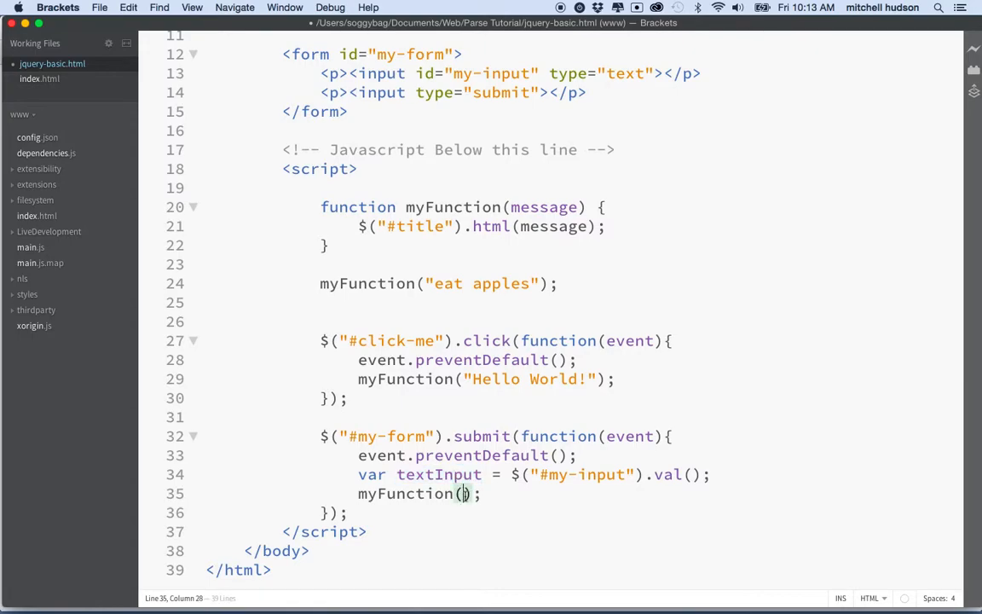
text(textInput)
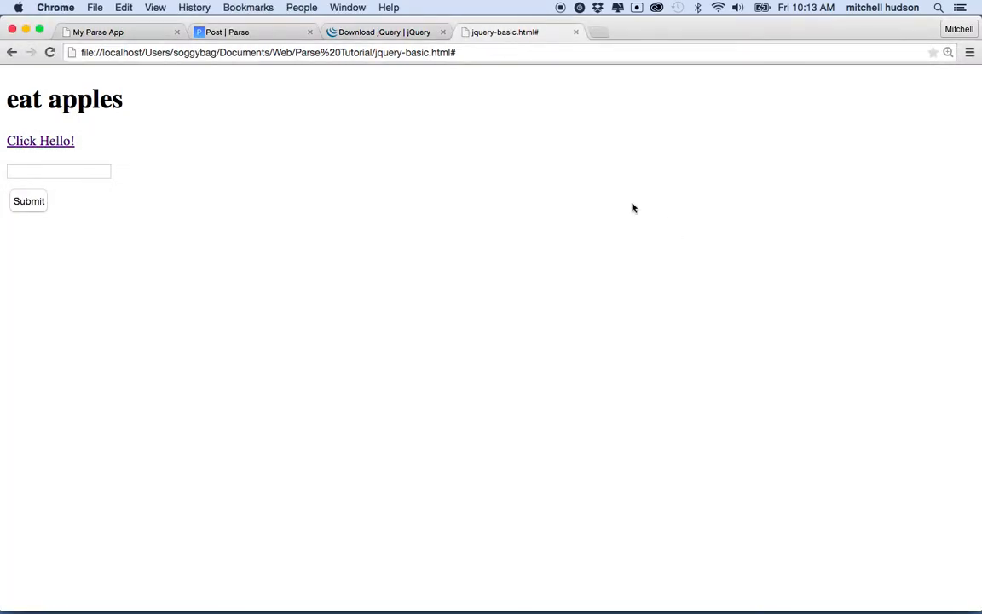
mouse_move(37, 121)
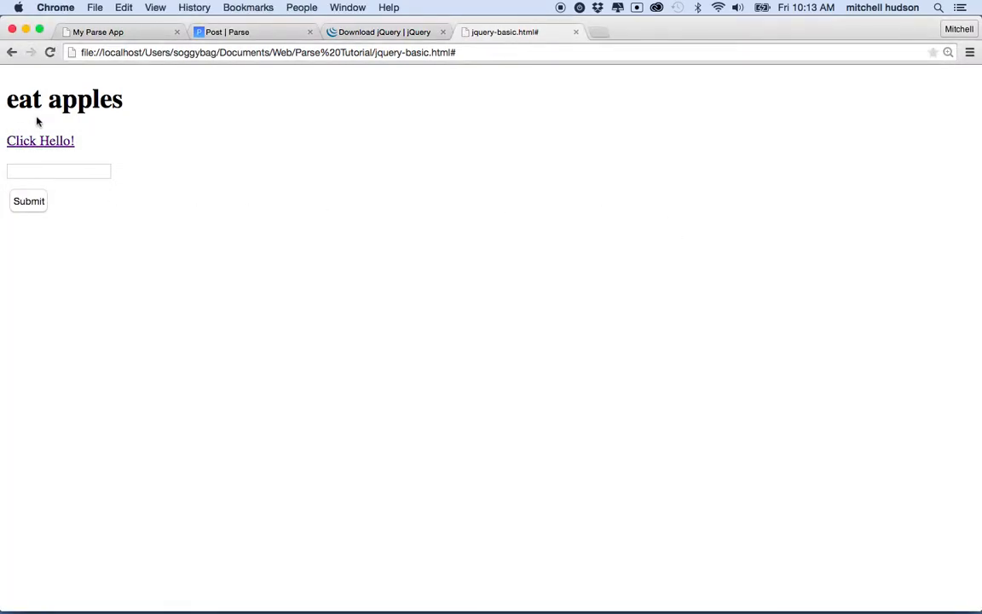
Step: In Chrome, use the Click Hello! link, then submit Foo Bar! in the form to change the heading
click(41, 139)
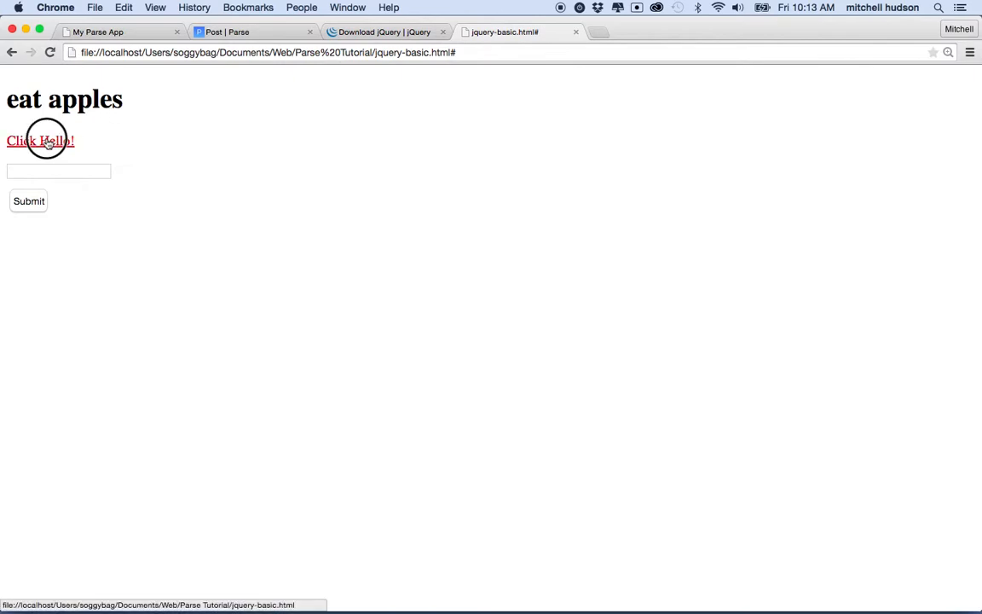
click(41, 140)
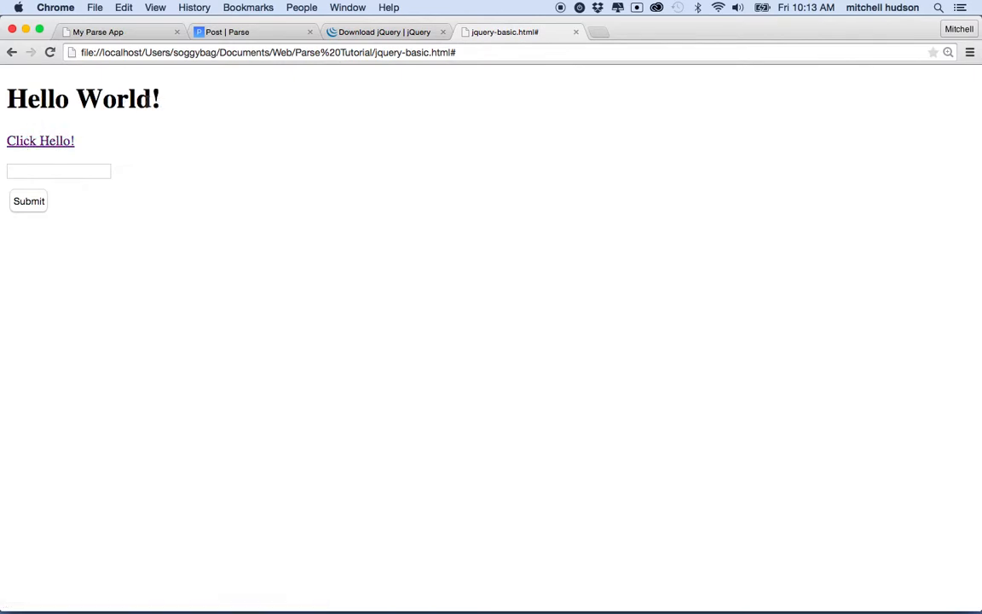
click(58, 170)
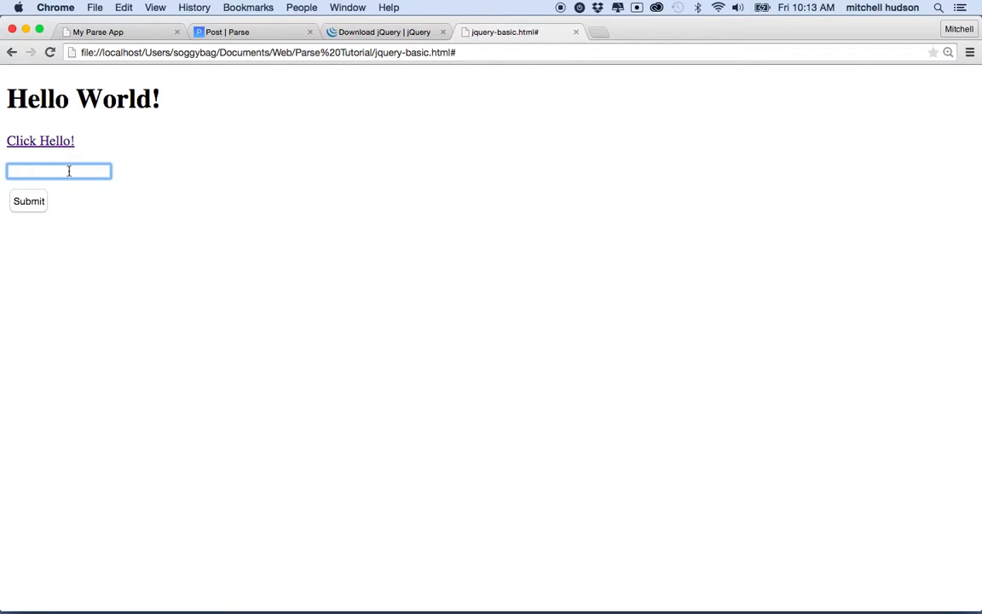
text(Foo Bar)
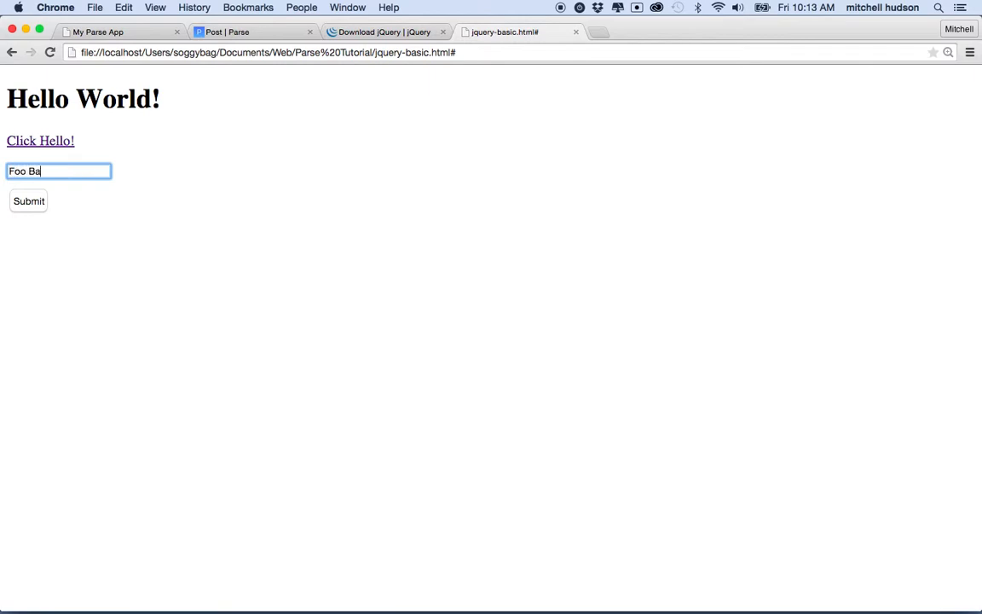
text(r!)
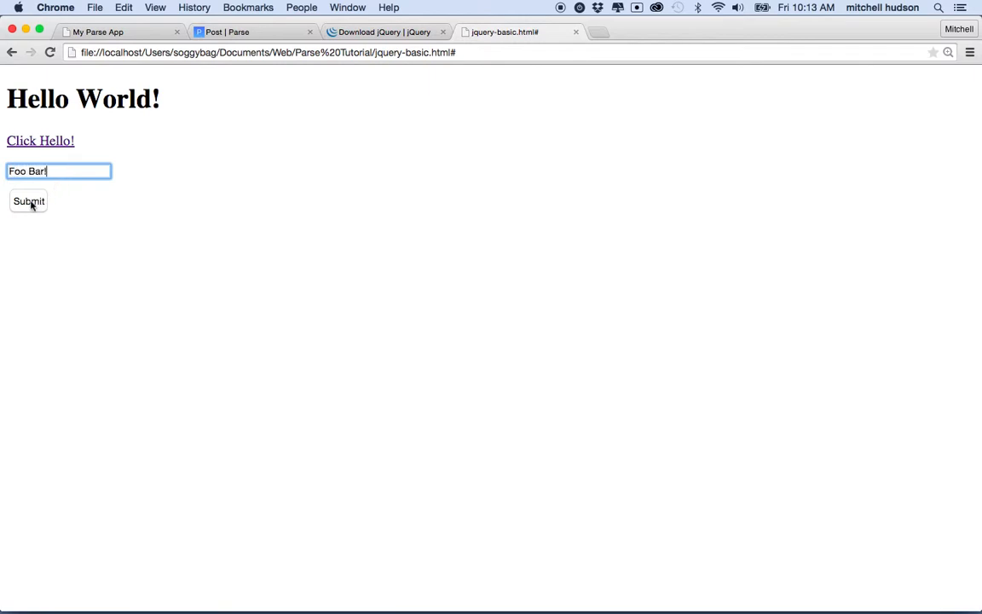
click(28, 201)
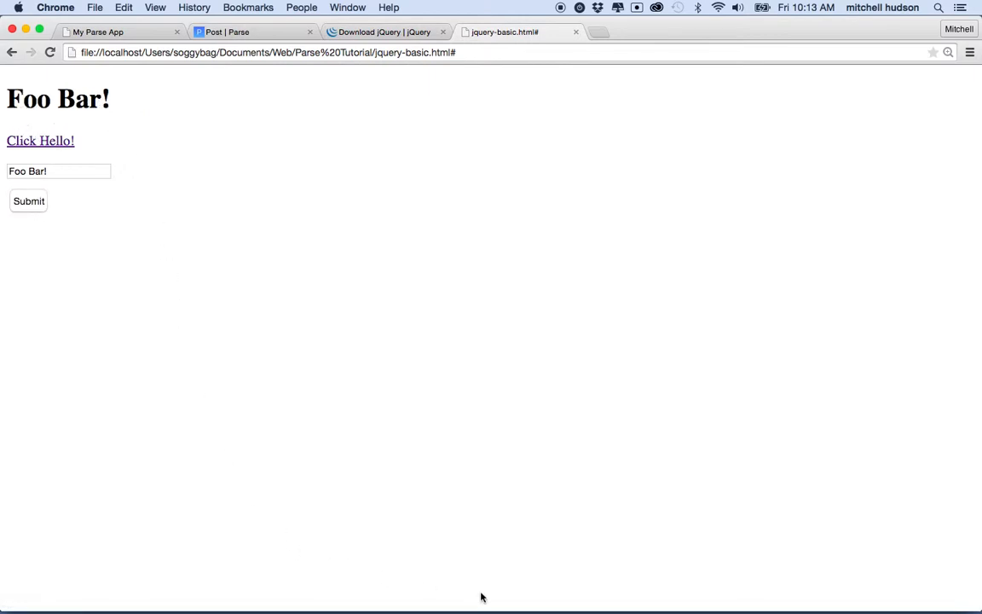
click(689, 590)
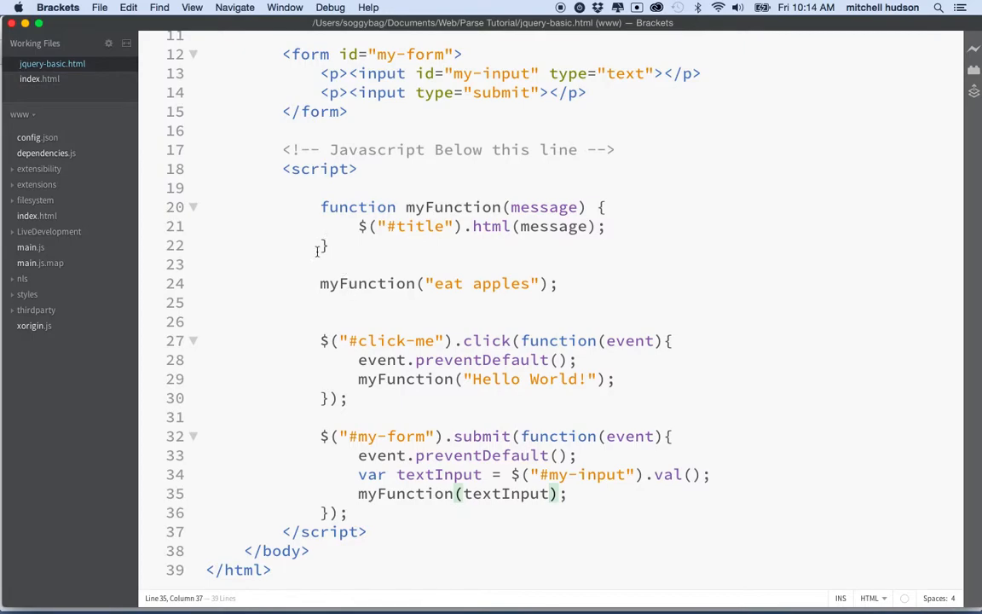
mouse_move(290, 464)
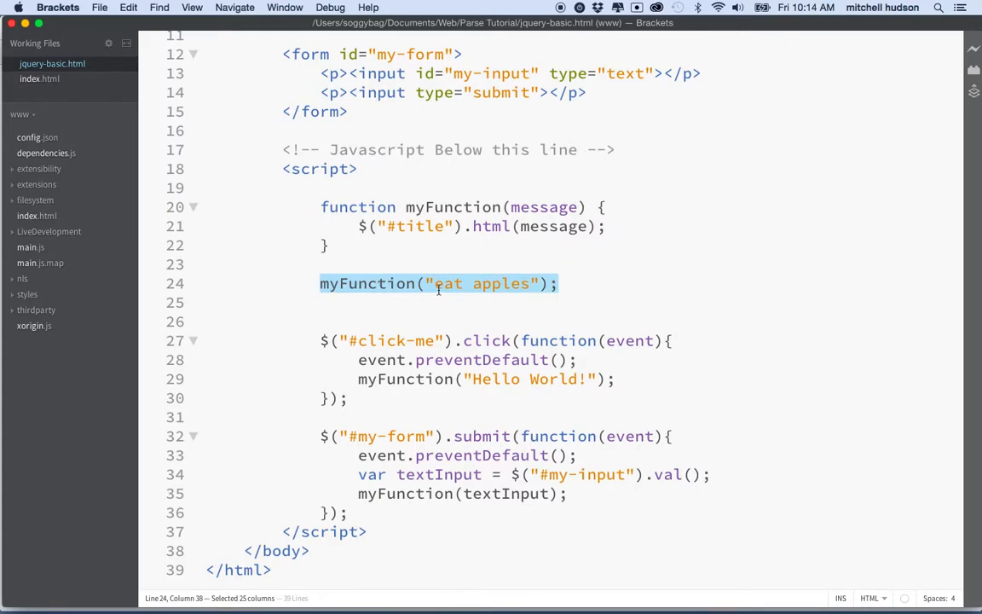
mouse_move(451, 290)
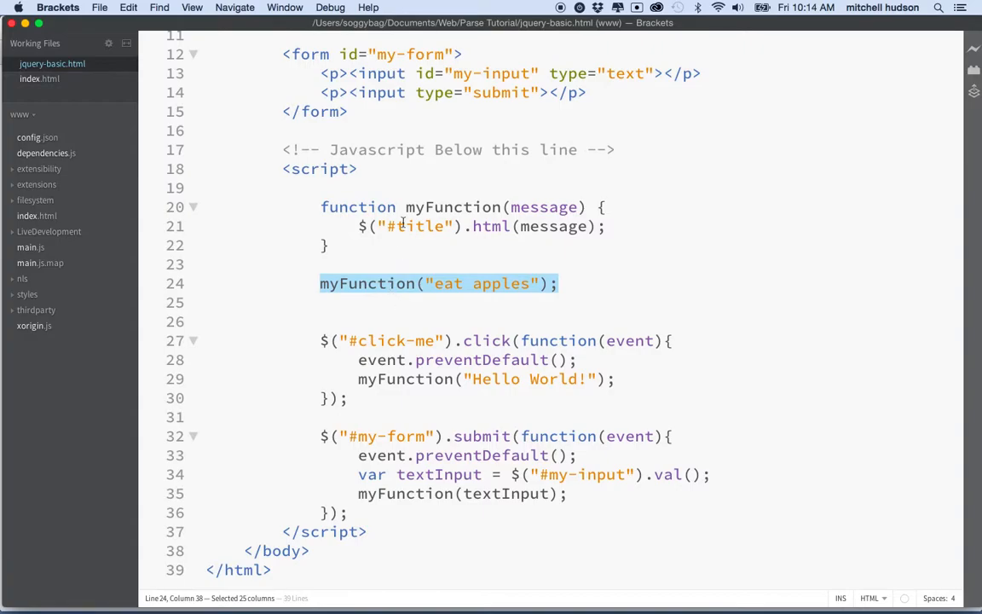
click(328, 283)
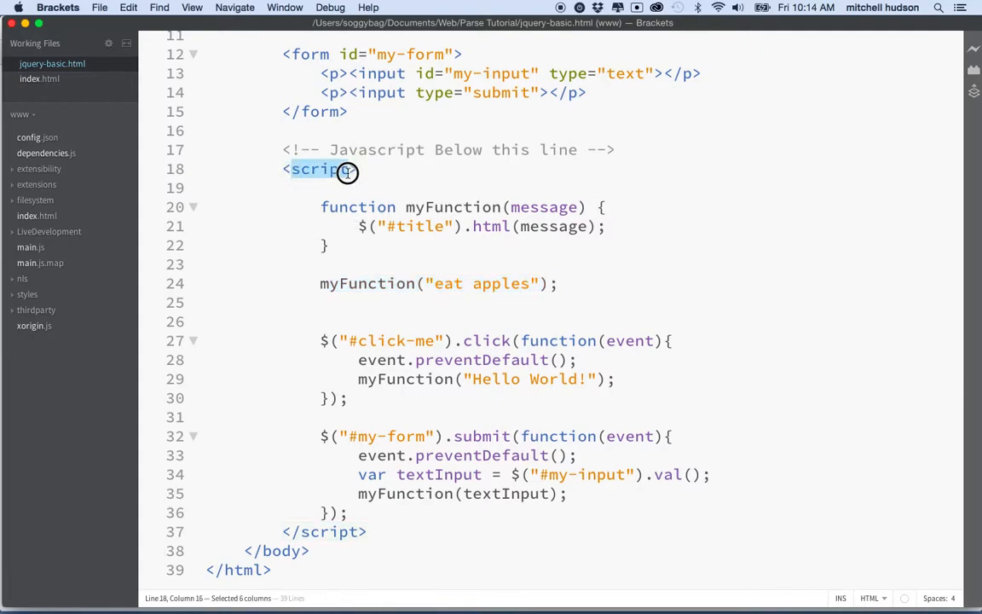
mouse_move(331, 180)
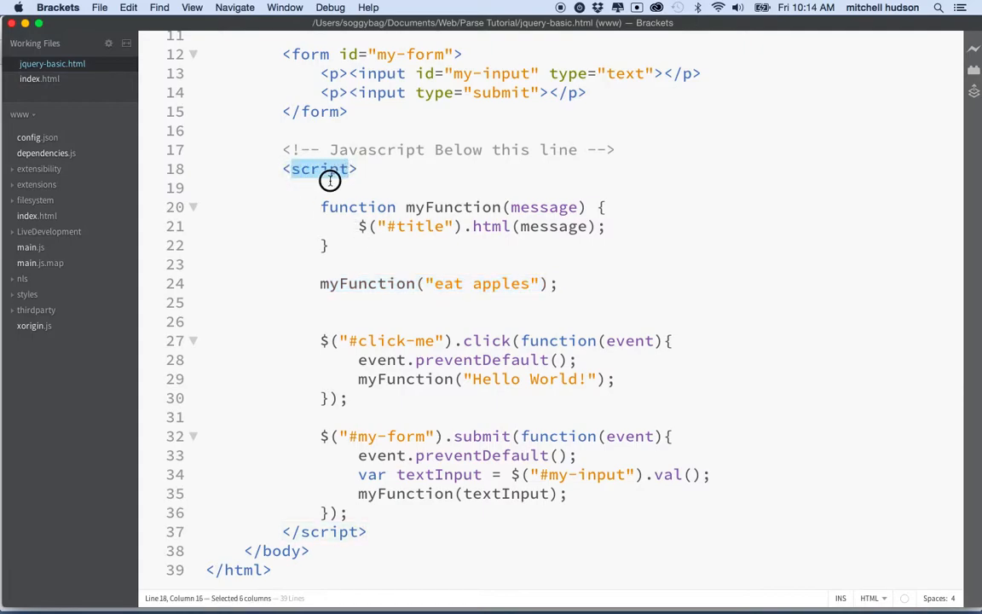
drag(331, 181, 356, 256)
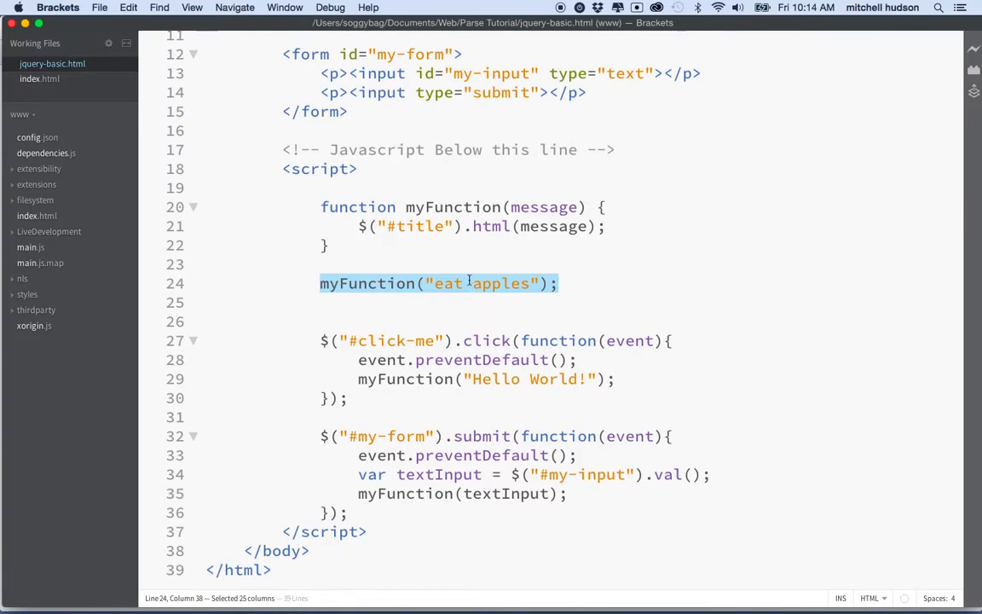
click(590, 232)
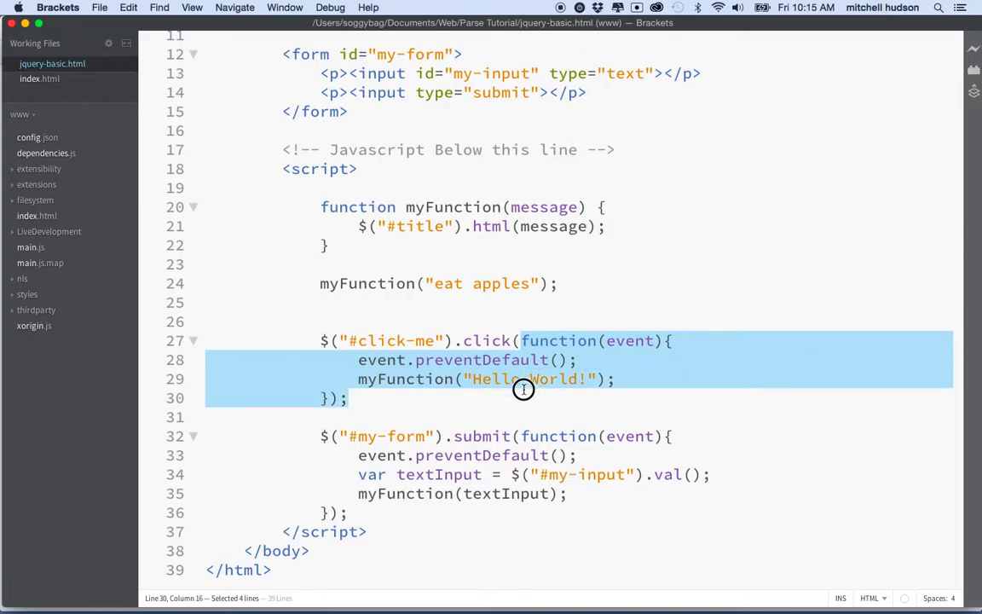
click(399, 341)
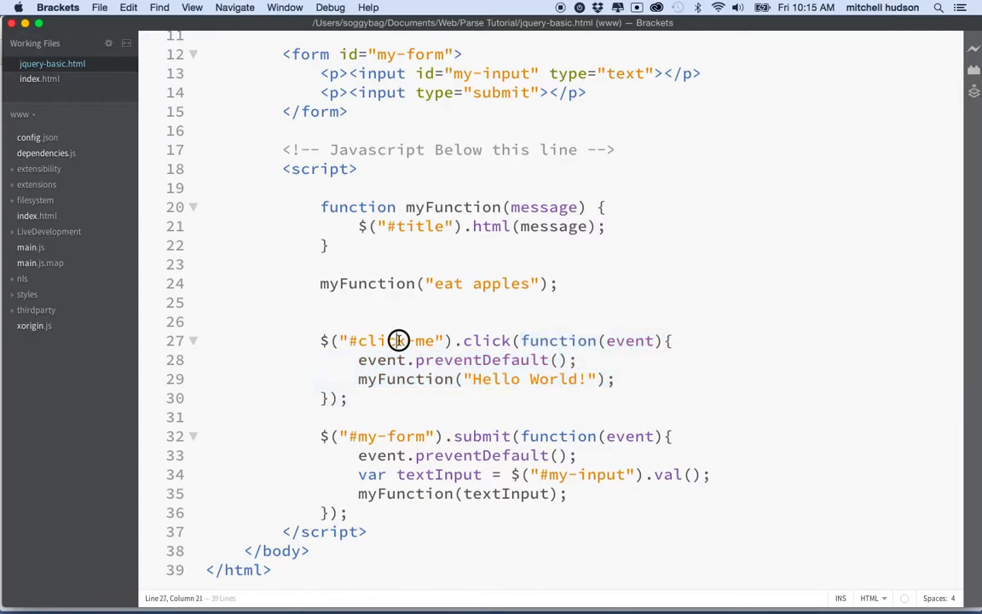
double_click(384, 341)
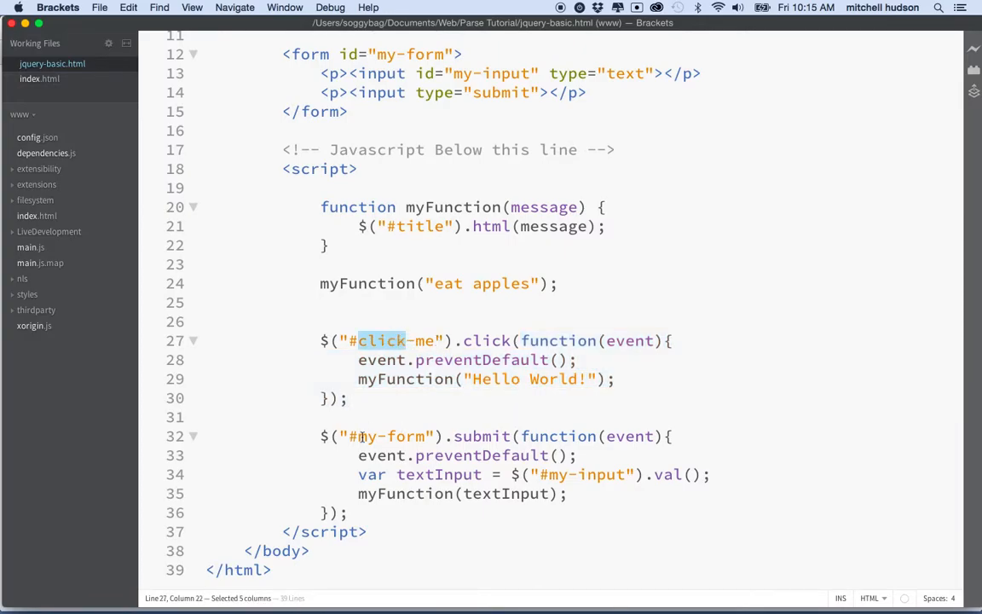
double_click(389, 436)
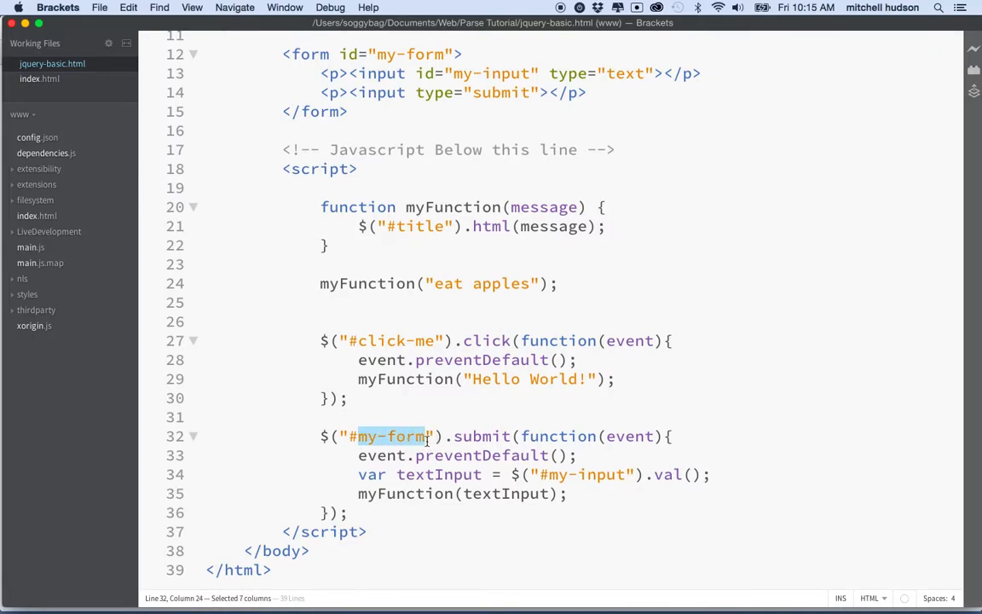
click(358, 379)
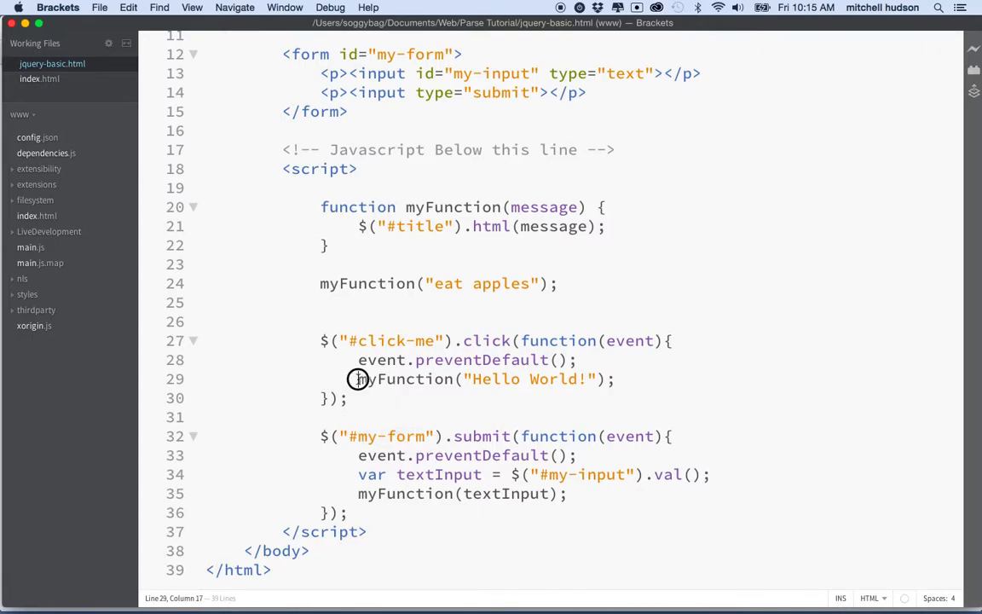
drag(358, 378, 614, 378)
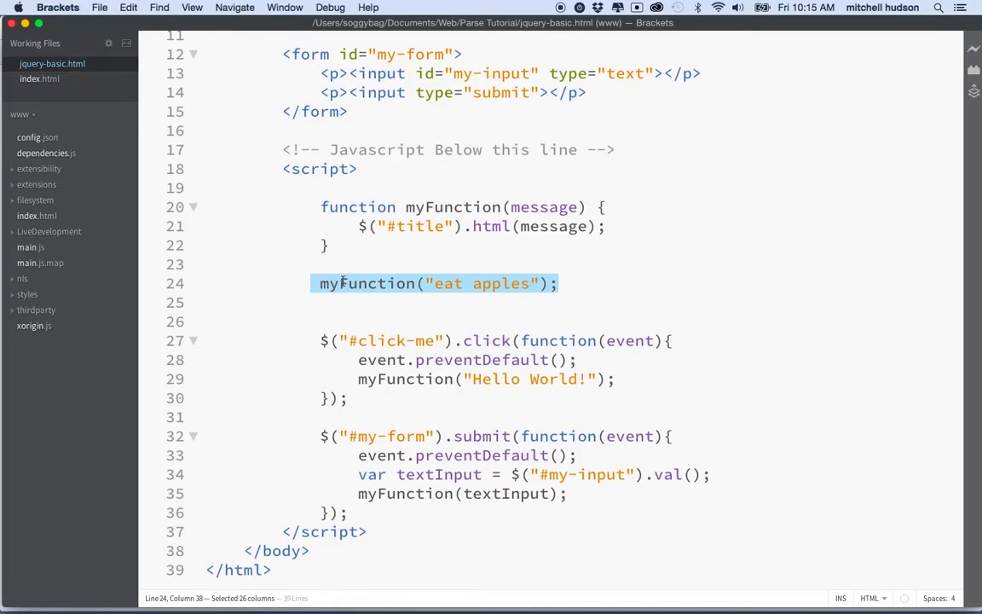
click(348, 283)
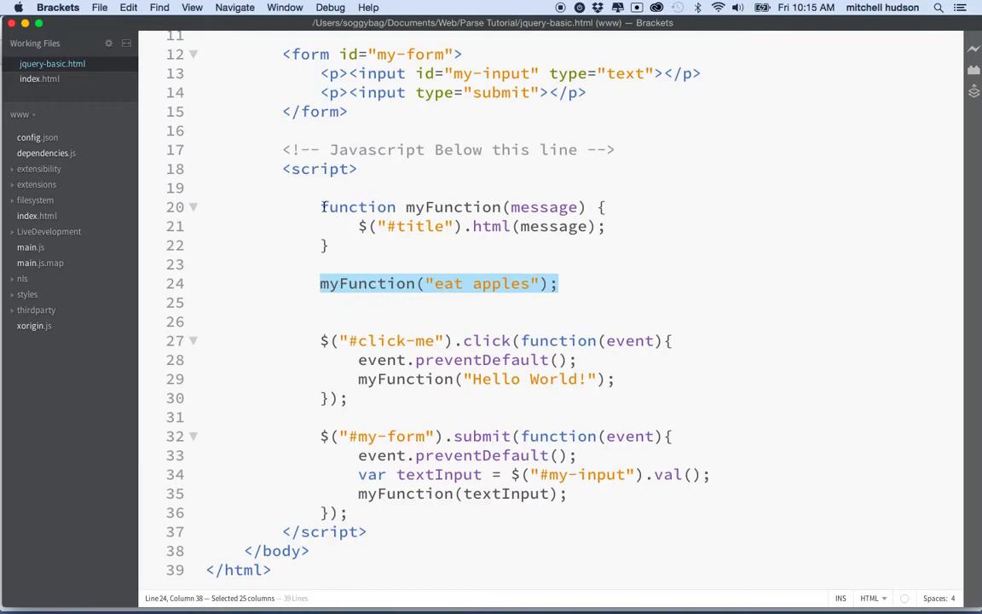
mouse_move(323, 180)
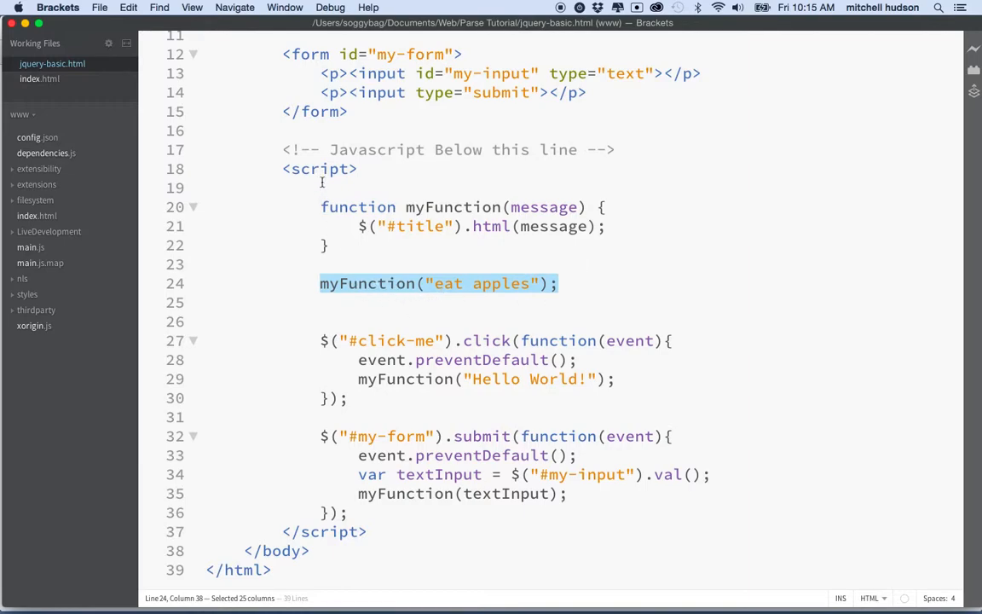